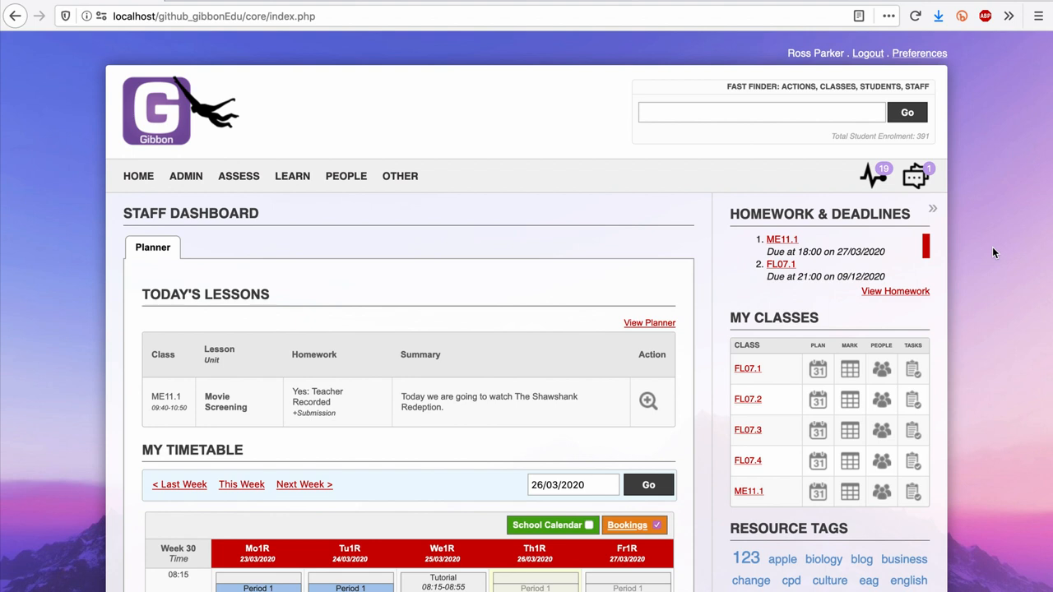
pyautogui.moveTo(447, 240)
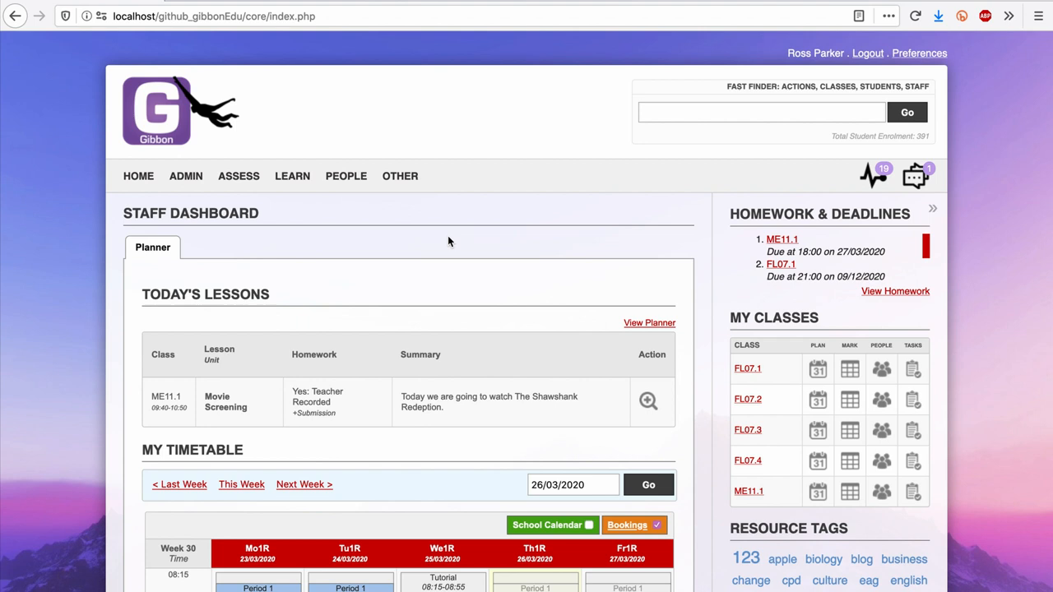
# - View the ME11.1 lesson plan from the timetable and look through its contents
pyautogui.scroll(-3)
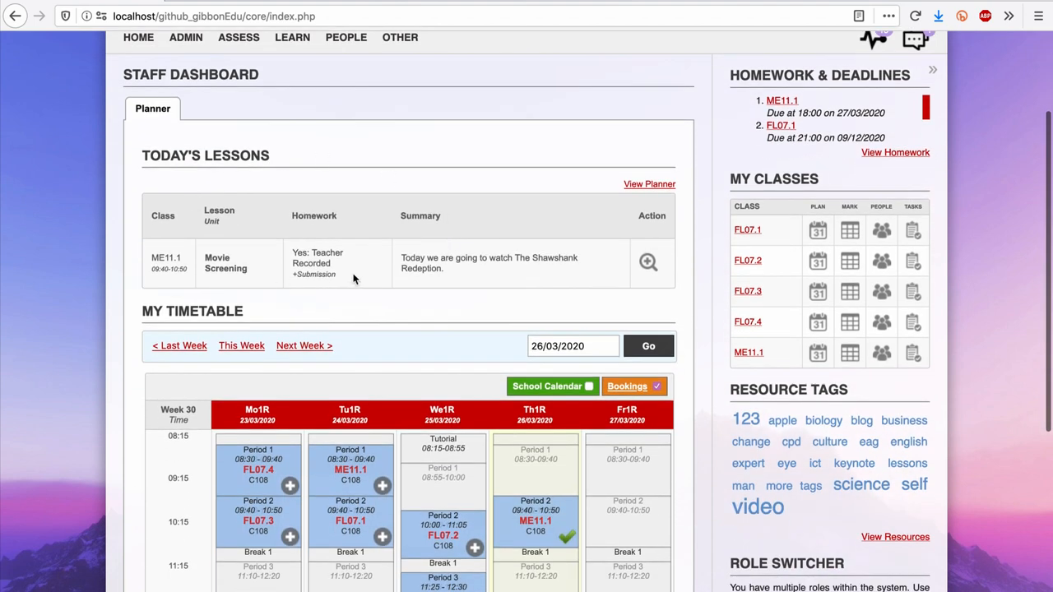
pyautogui.scroll(-3)
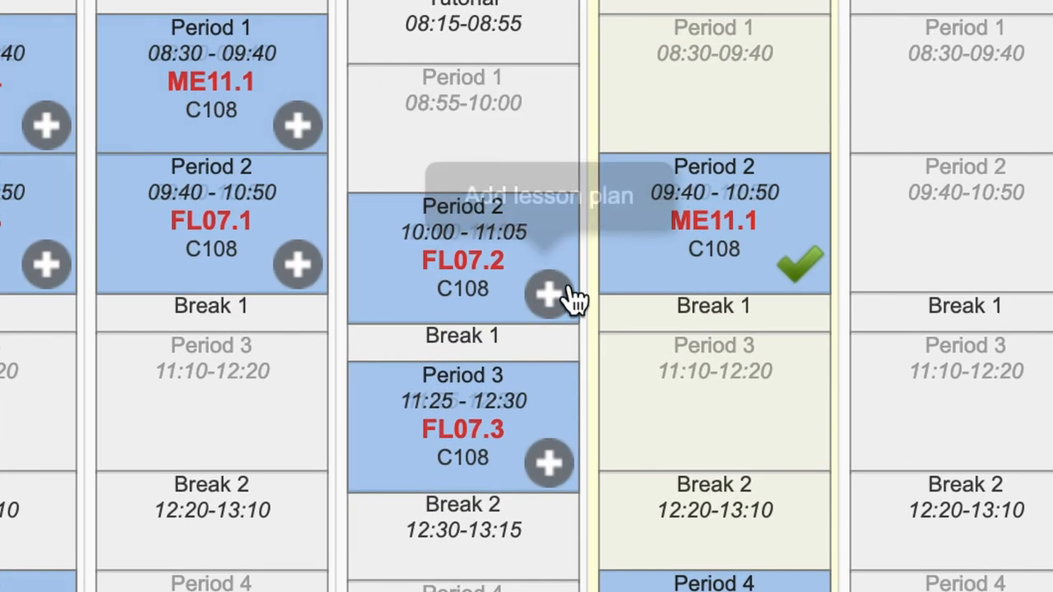
pyautogui.moveTo(793, 263)
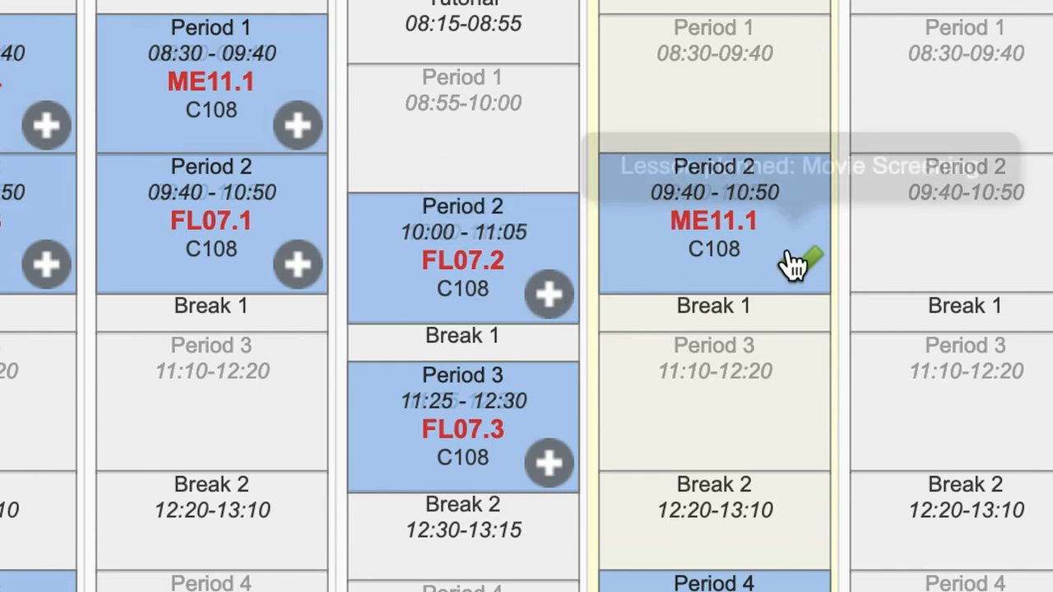
pyautogui.click(714, 220)
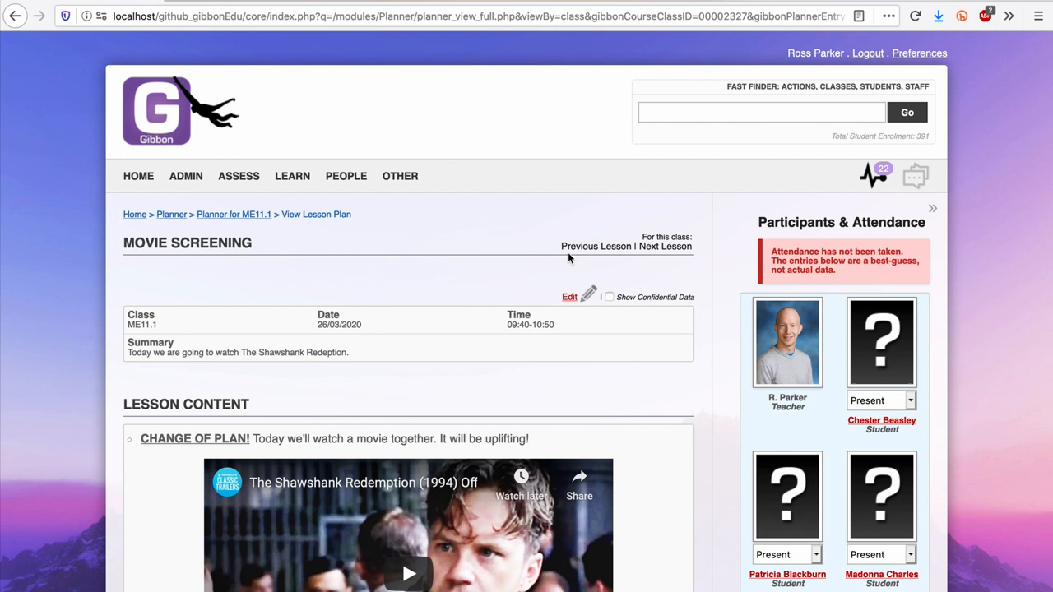
pyautogui.scroll(-3)
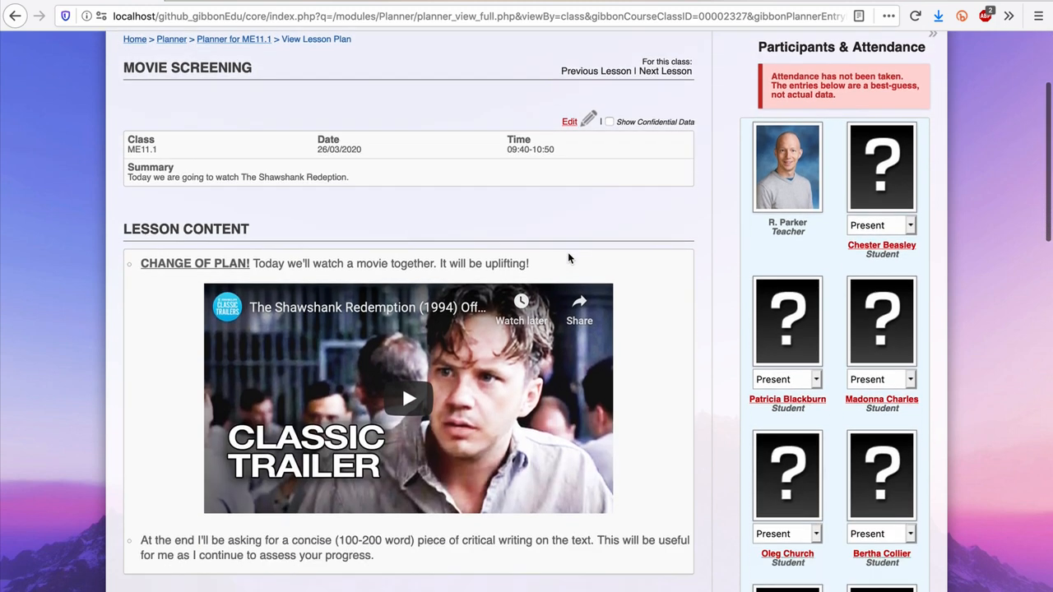
pyautogui.scroll(-3)
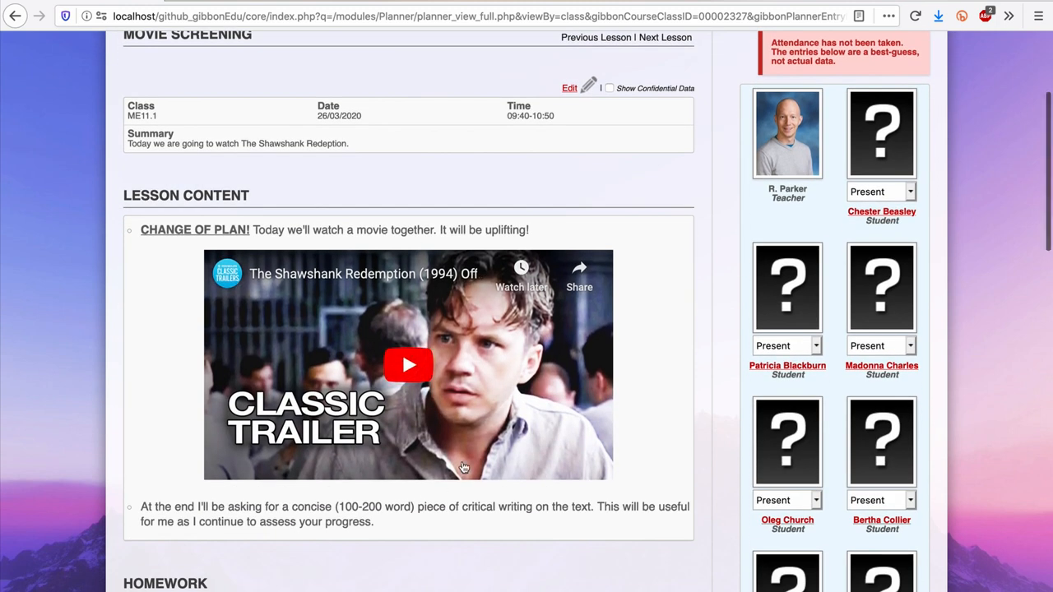
pyautogui.scroll(3)
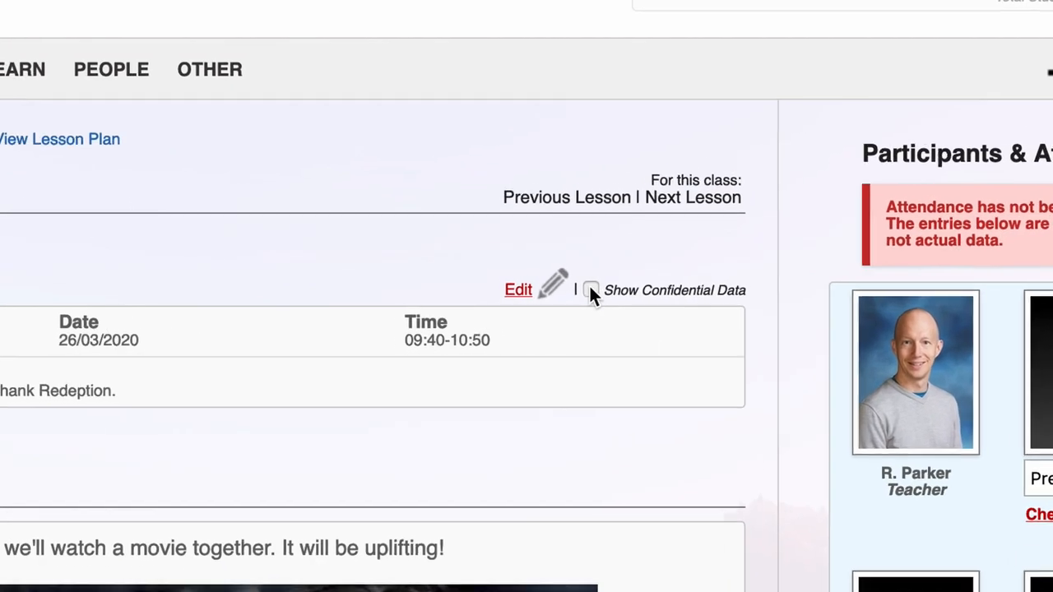
# - Reveal the confidential data in the lesson details and browse the rest of the plan
pyautogui.click(590, 289)
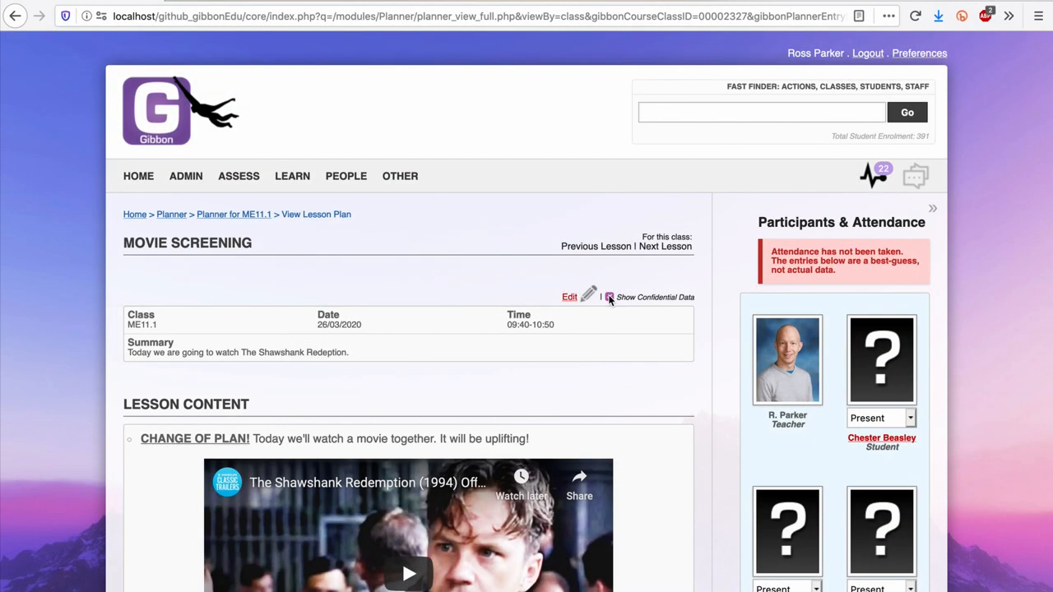
pyautogui.scroll(-3)
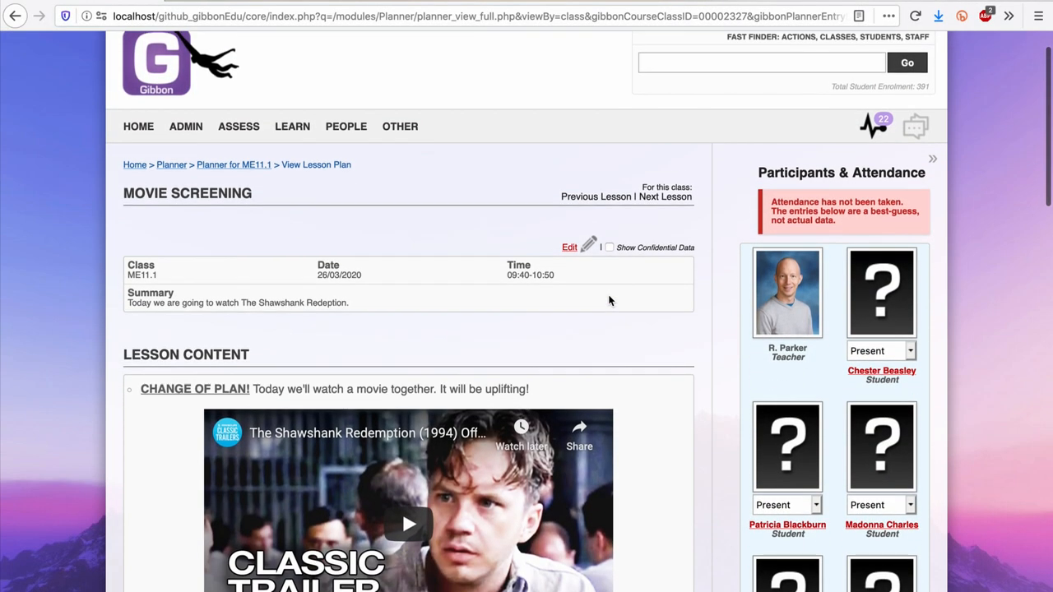
pyautogui.scroll(-3)
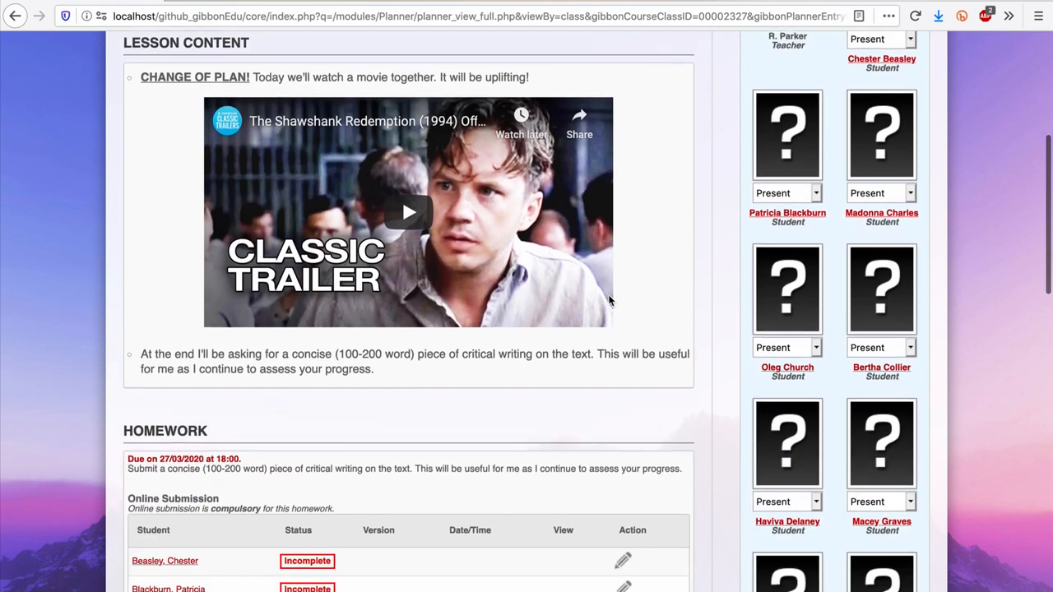
pyautogui.scroll(-3)
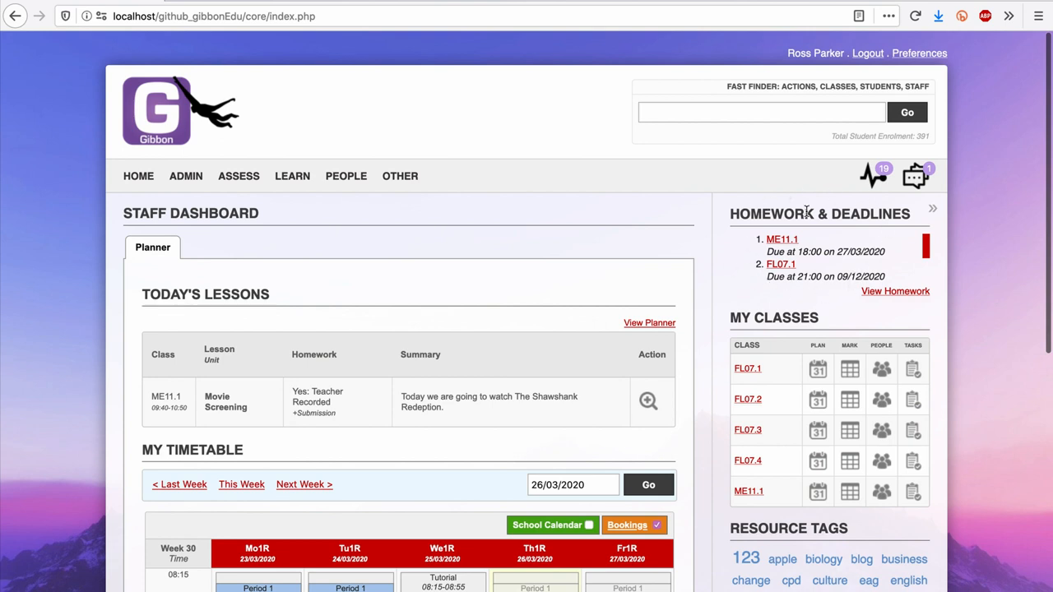
pyautogui.scroll(-3)
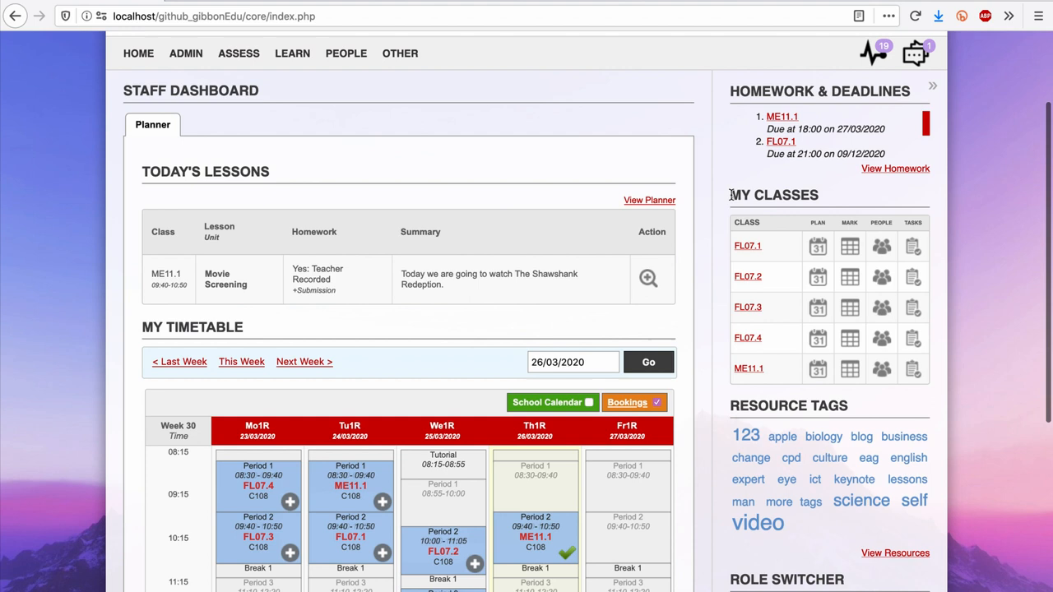
pyautogui.moveTo(766, 191)
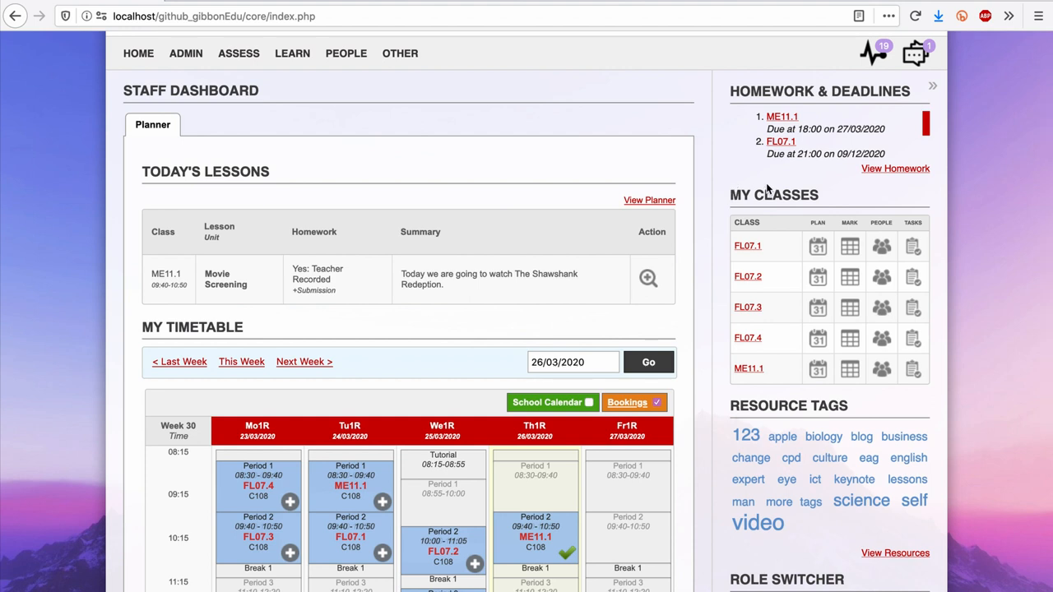
pyautogui.moveTo(746, 368)
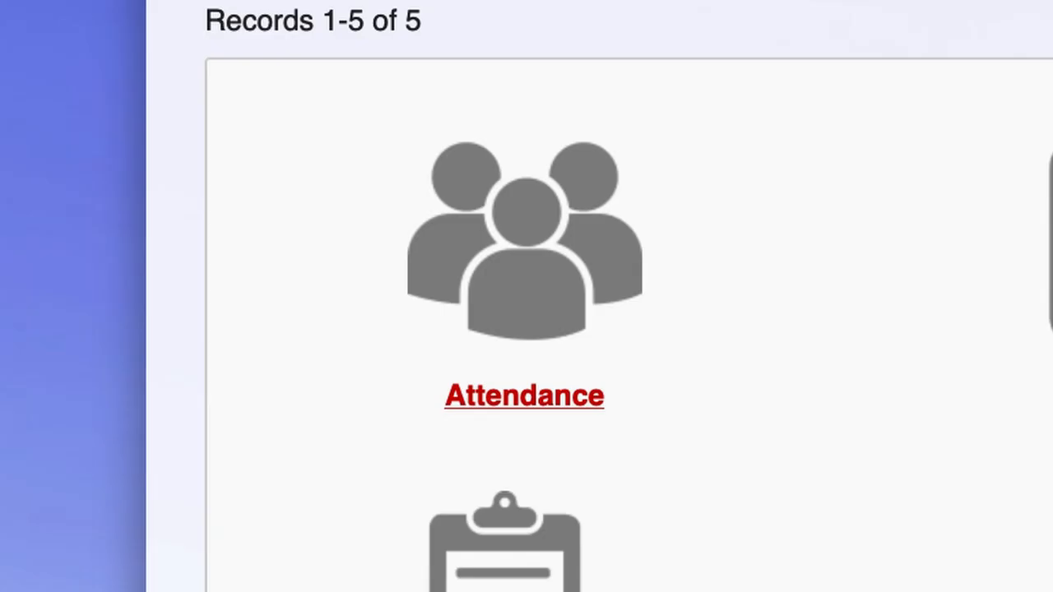
pyautogui.scroll(-3)
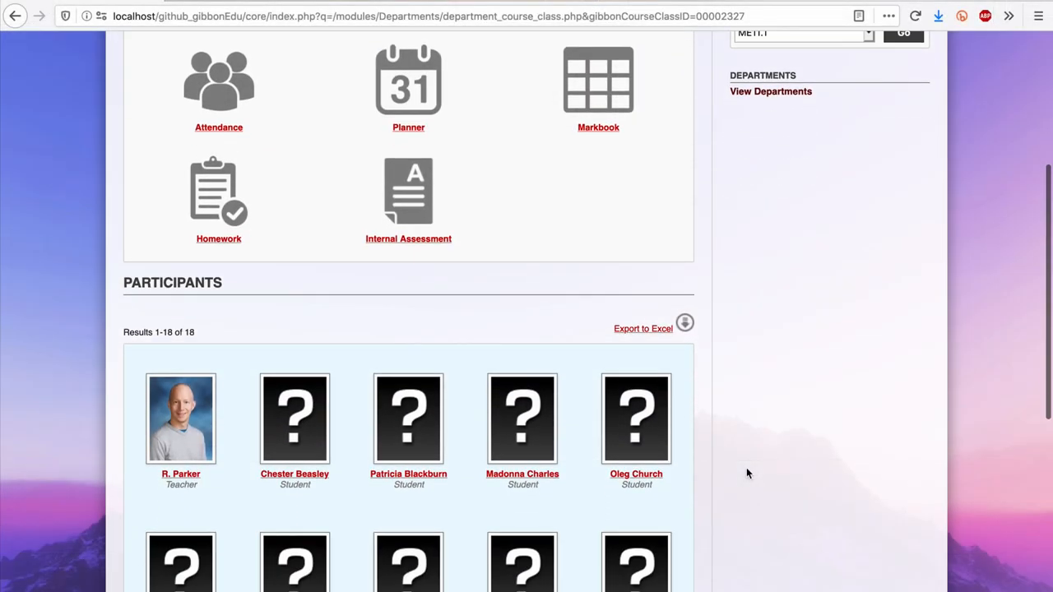
pyautogui.scroll(-3)
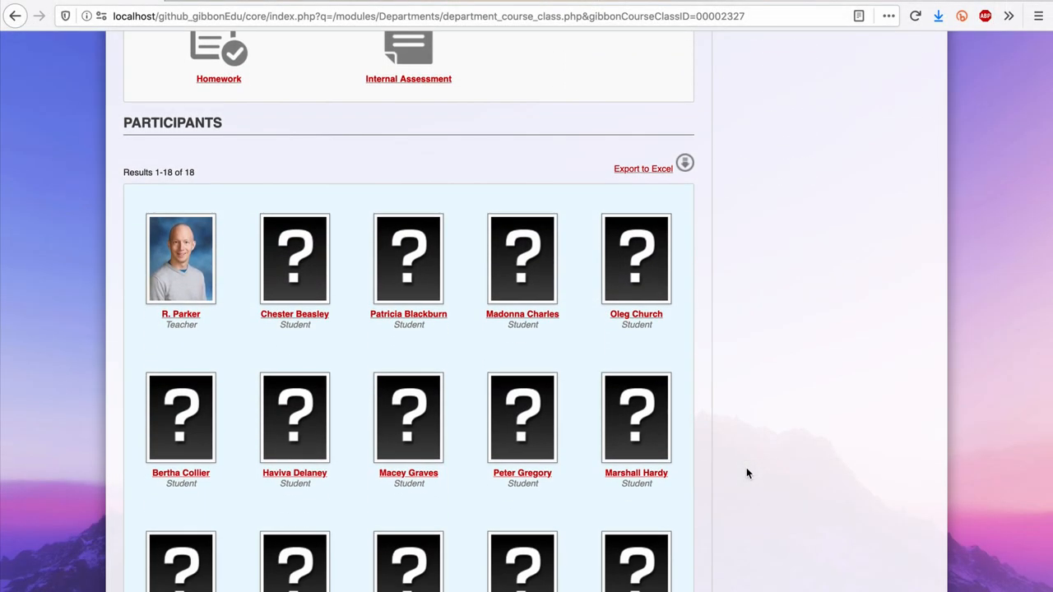
pyautogui.scroll(3)
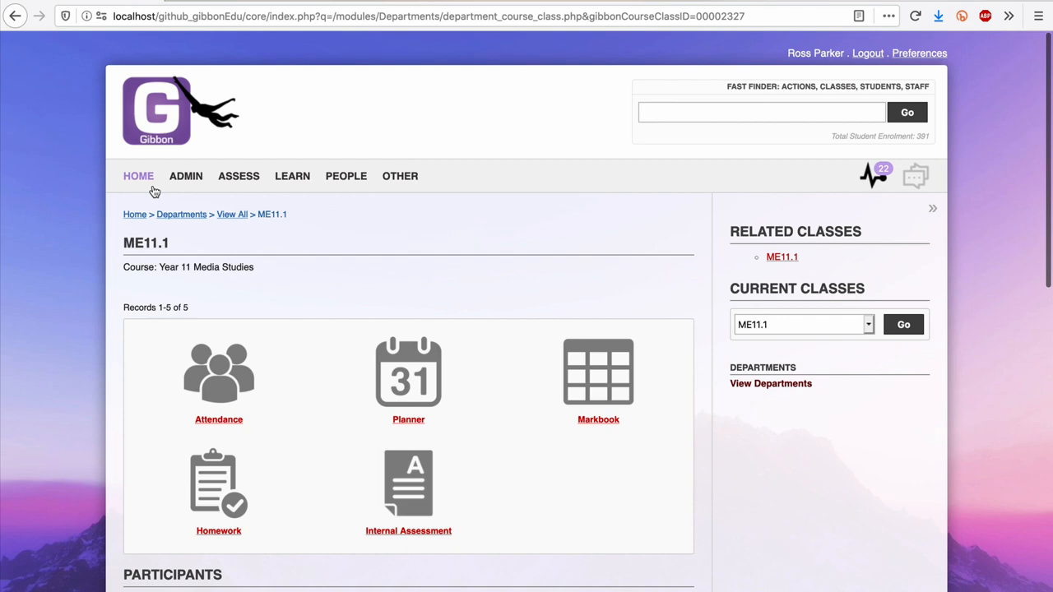
# - Return to the staff dashboard and look through today's lessons and timetable
pyautogui.click(139, 176)
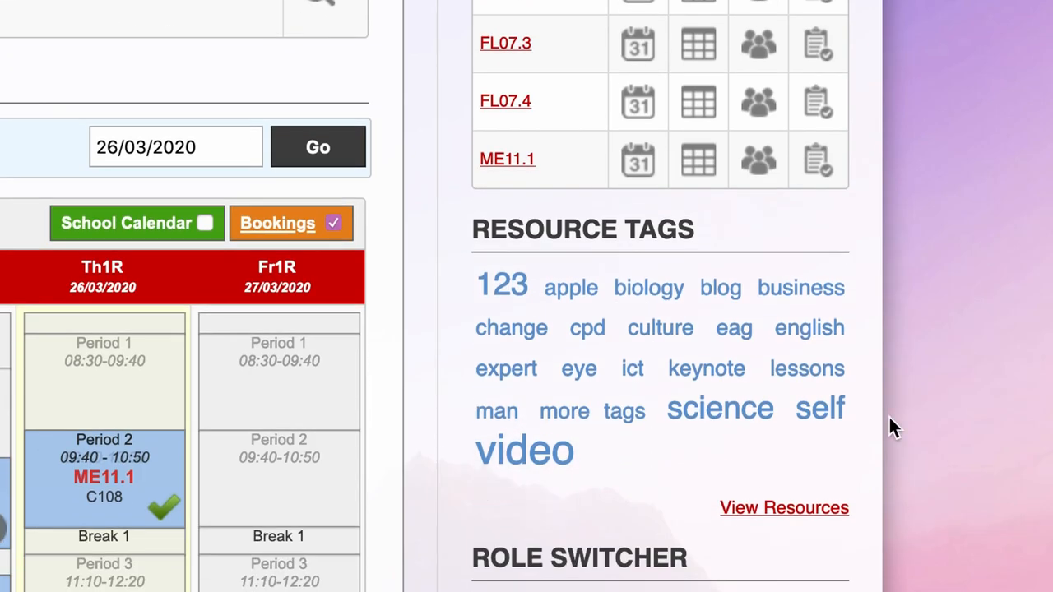
pyautogui.scroll(-3)
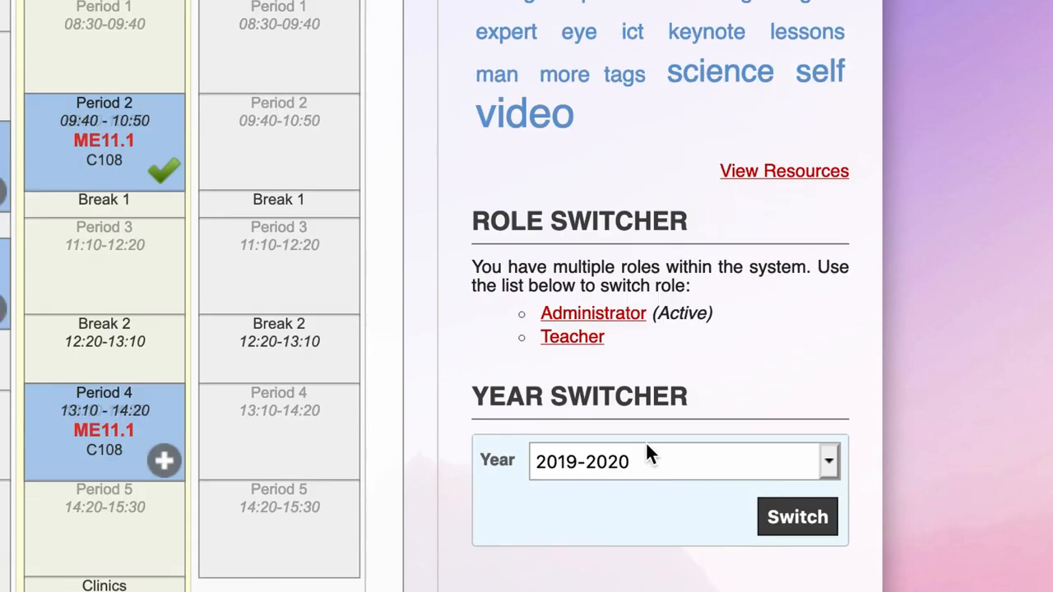
pyautogui.moveTo(617, 319)
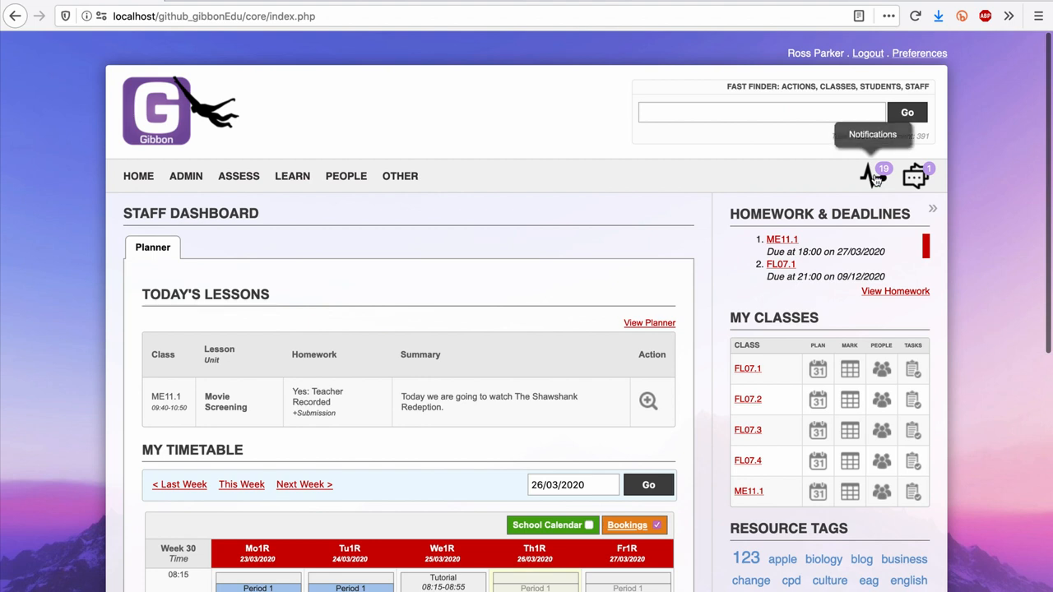
pyautogui.moveTo(914, 174)
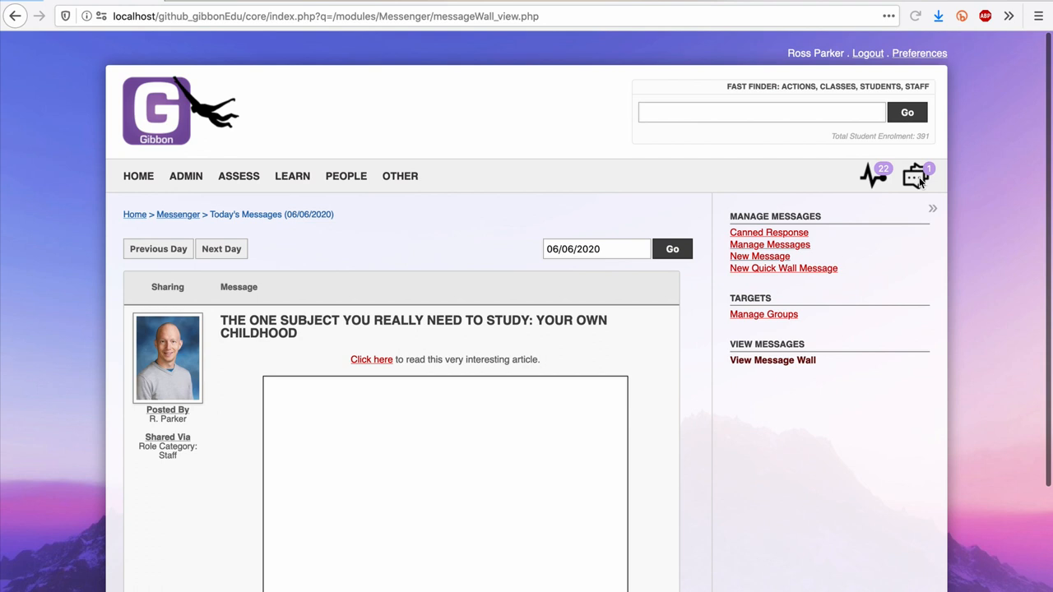
pyautogui.scroll(-3)
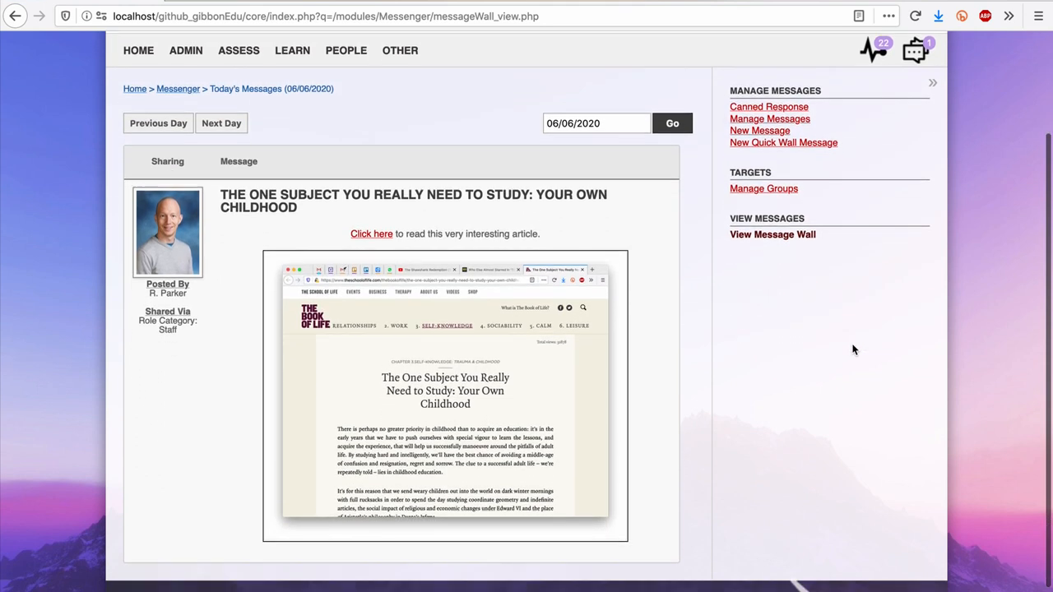
pyautogui.scroll(-3)
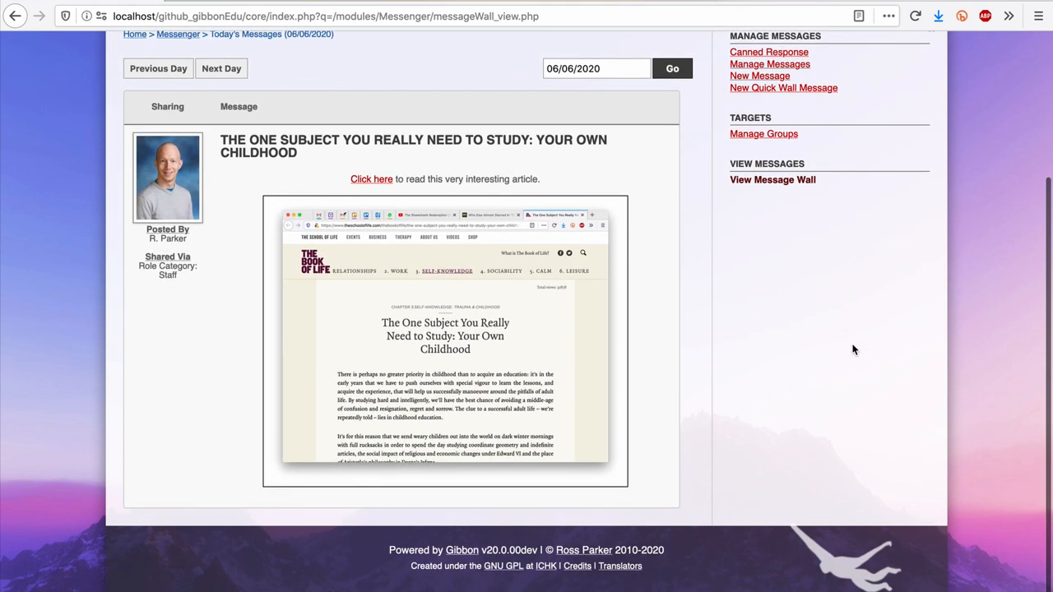
pyautogui.scroll(3)
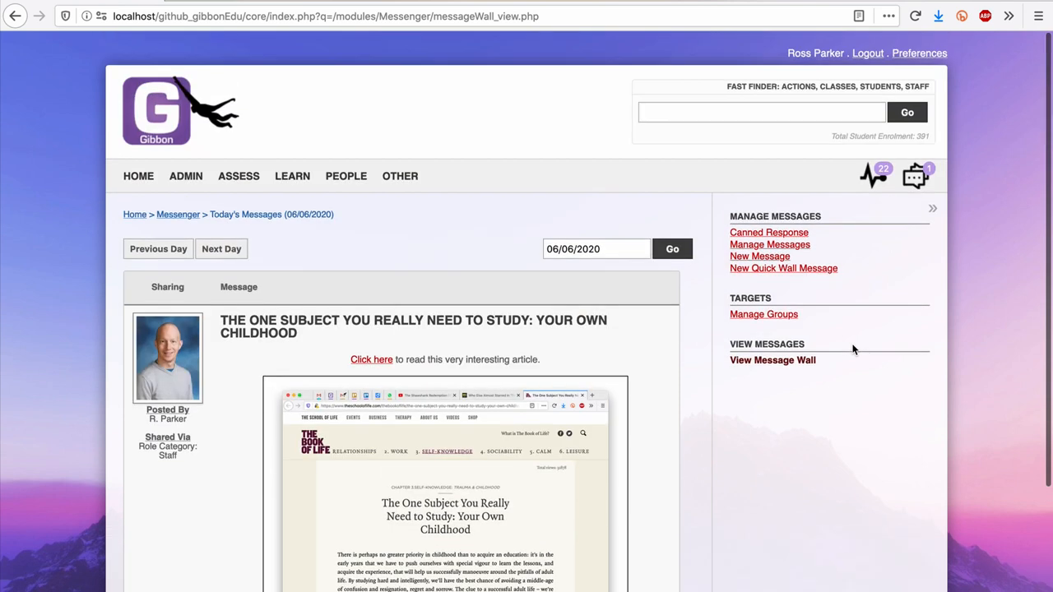
pyautogui.moveTo(138, 176)
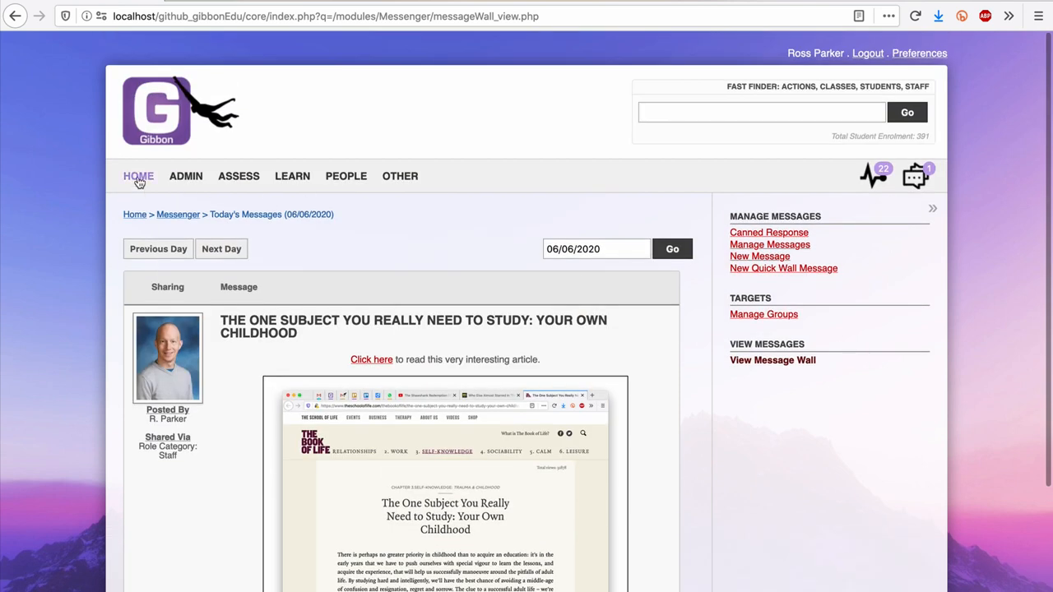
pyautogui.click(139, 174)
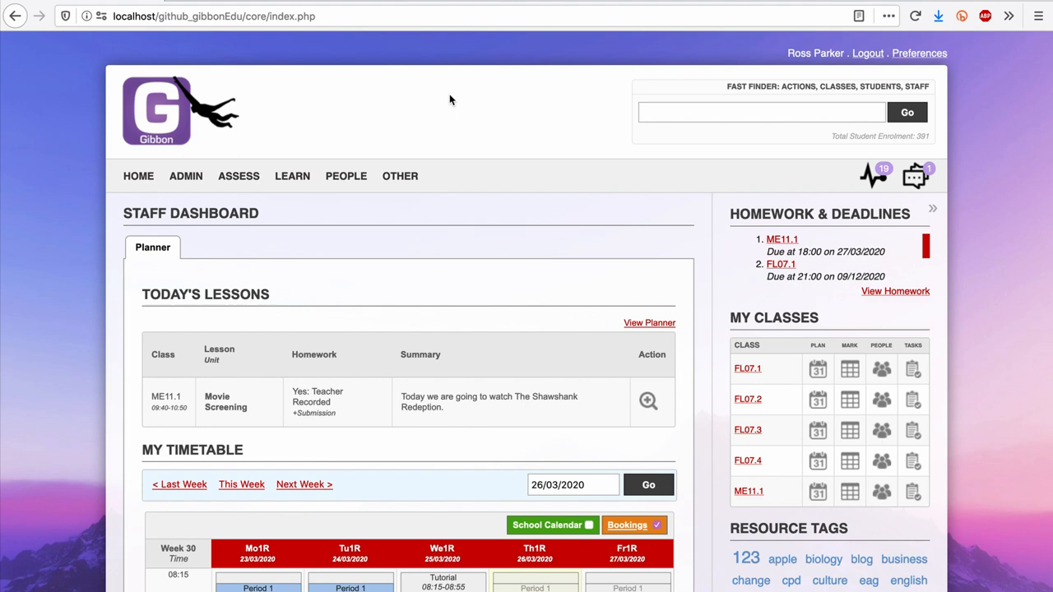
pyautogui.click(647, 402)
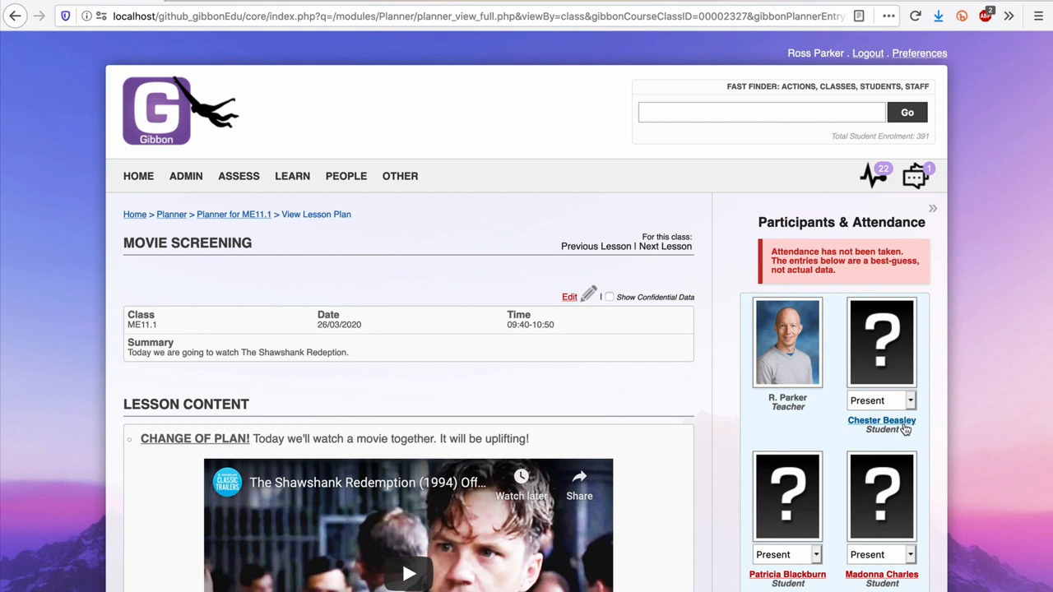
pyautogui.click(882, 421)
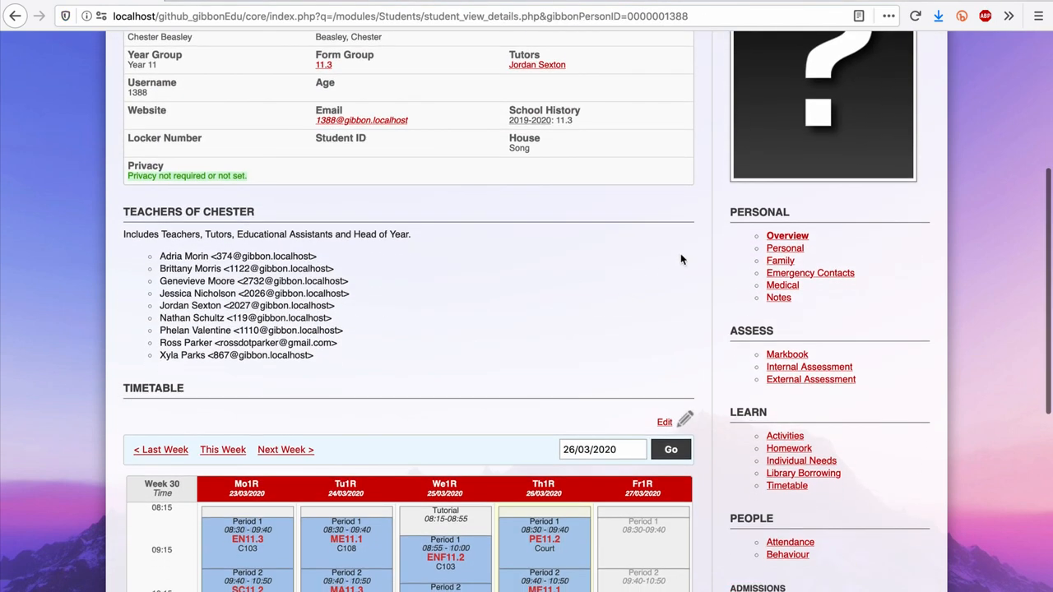
pyautogui.write('c')
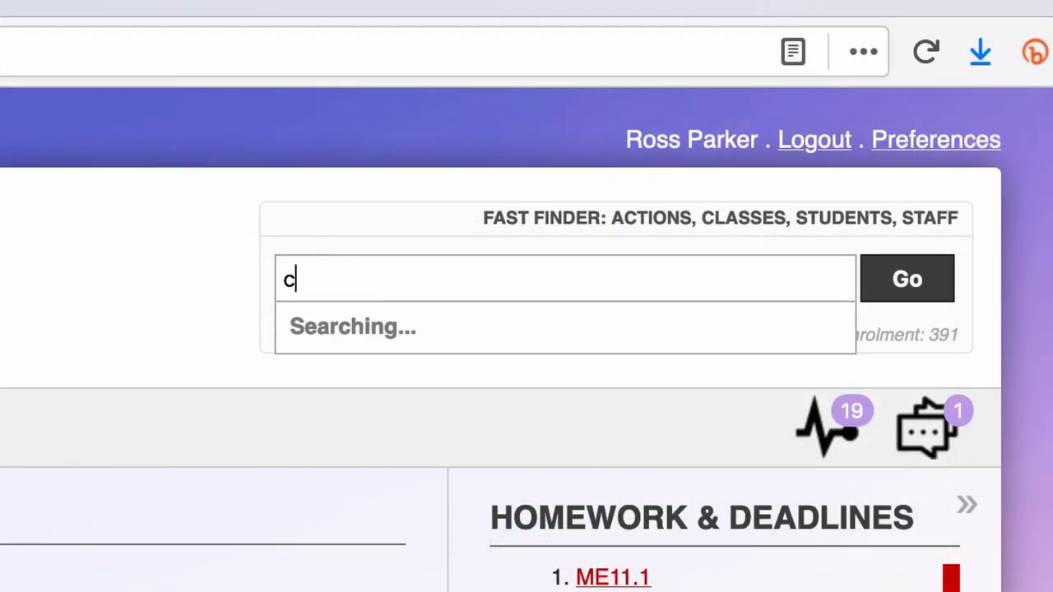
pyautogui.write('hester (11.3')
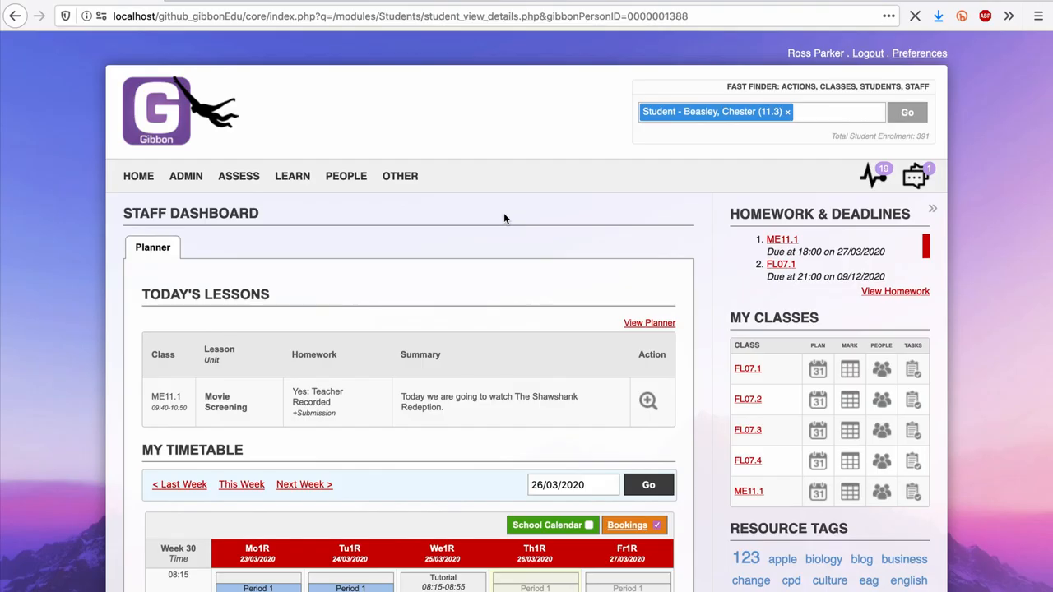
pyautogui.click(238, 175)
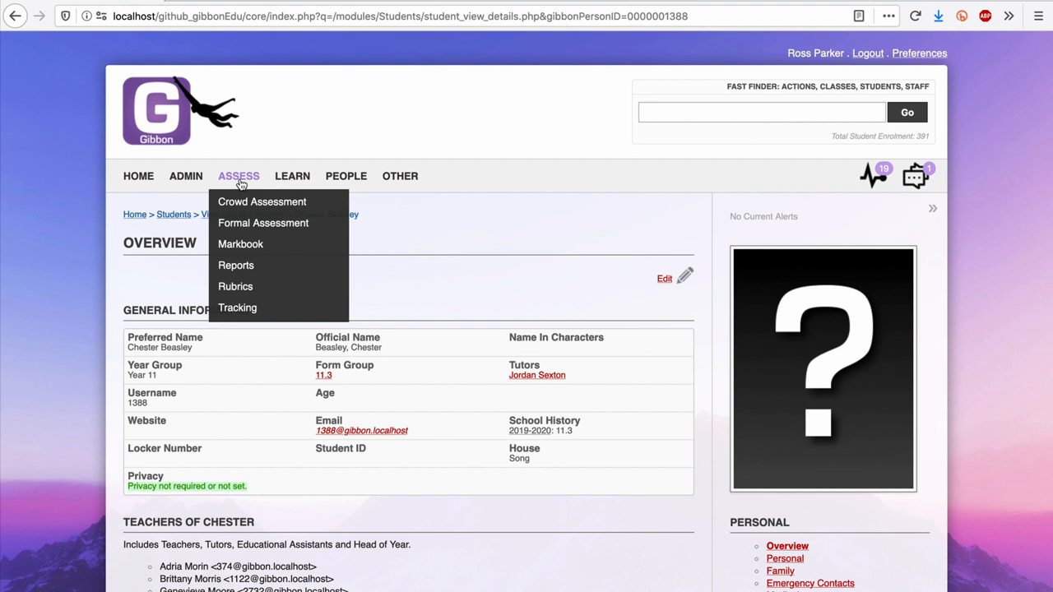
pyautogui.moveTo(279, 200)
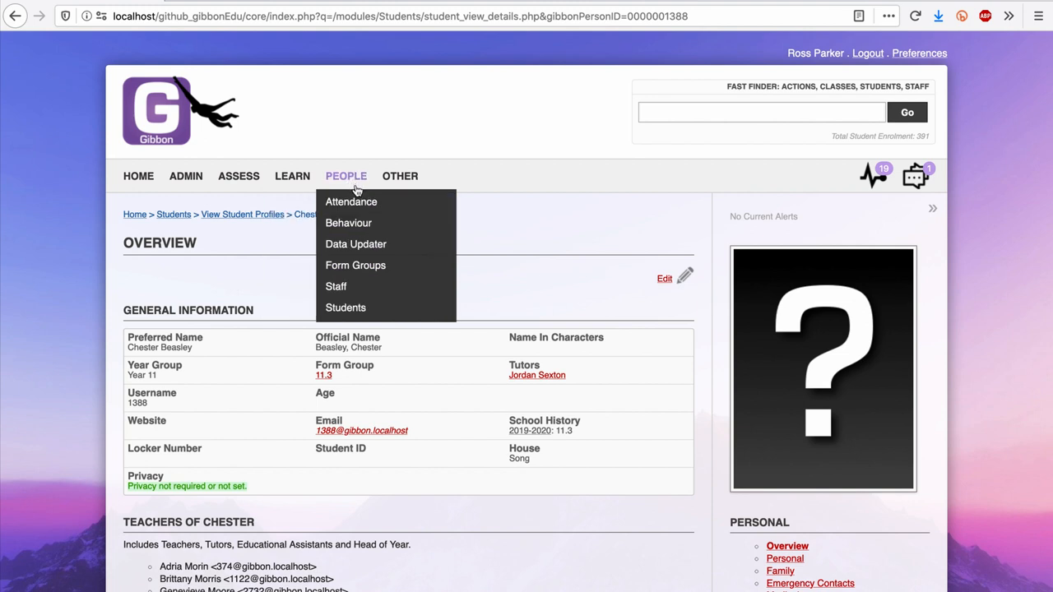
pyautogui.moveTo(345, 307)
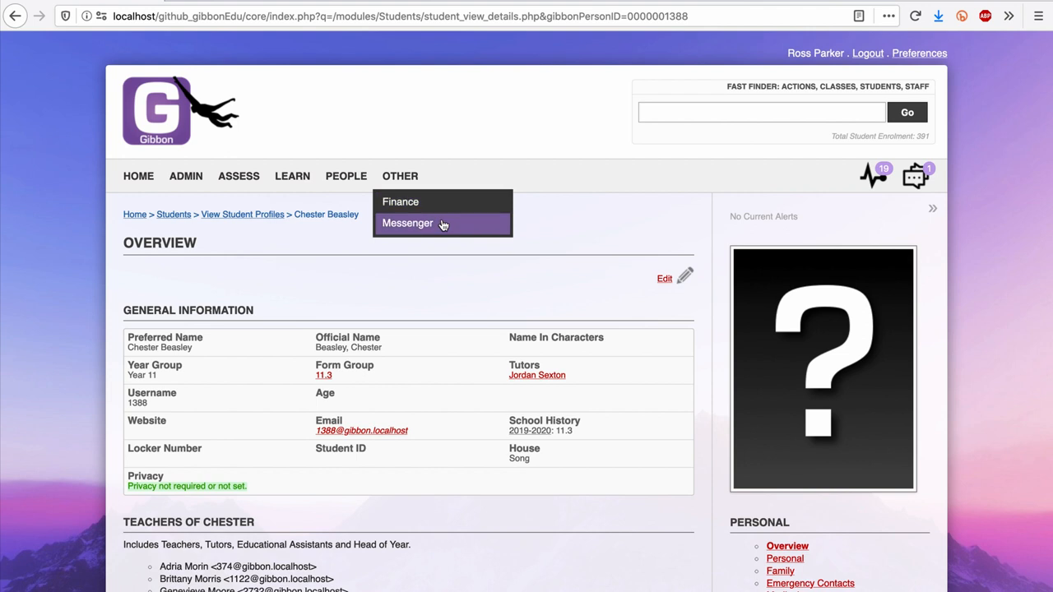
# - Browse the Messenger New Message form's delivery mode, details and targets, then return to the dashboard
pyautogui.click(408, 224)
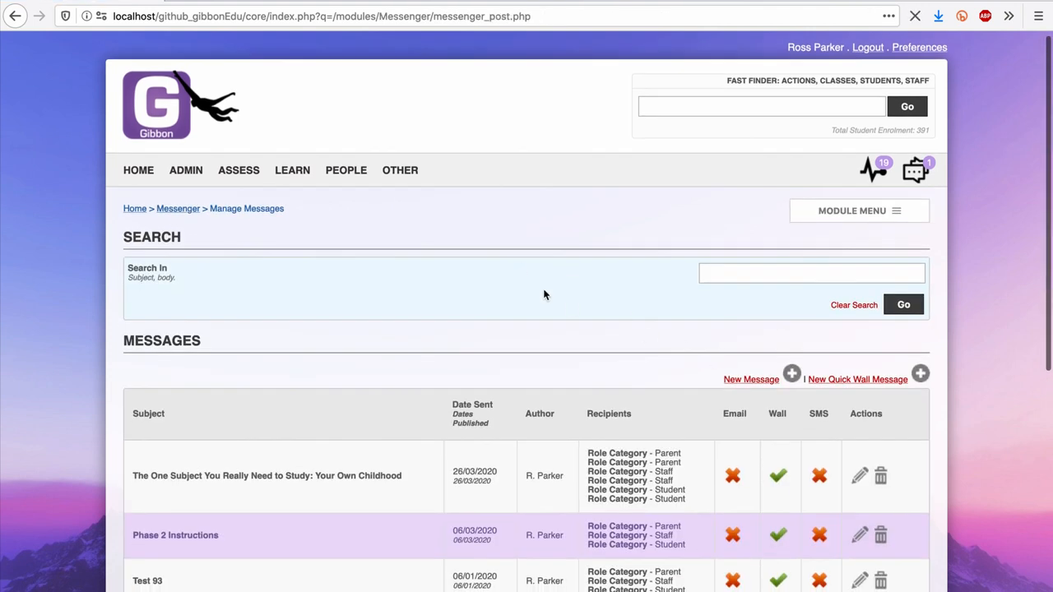
pyautogui.click(750, 378)
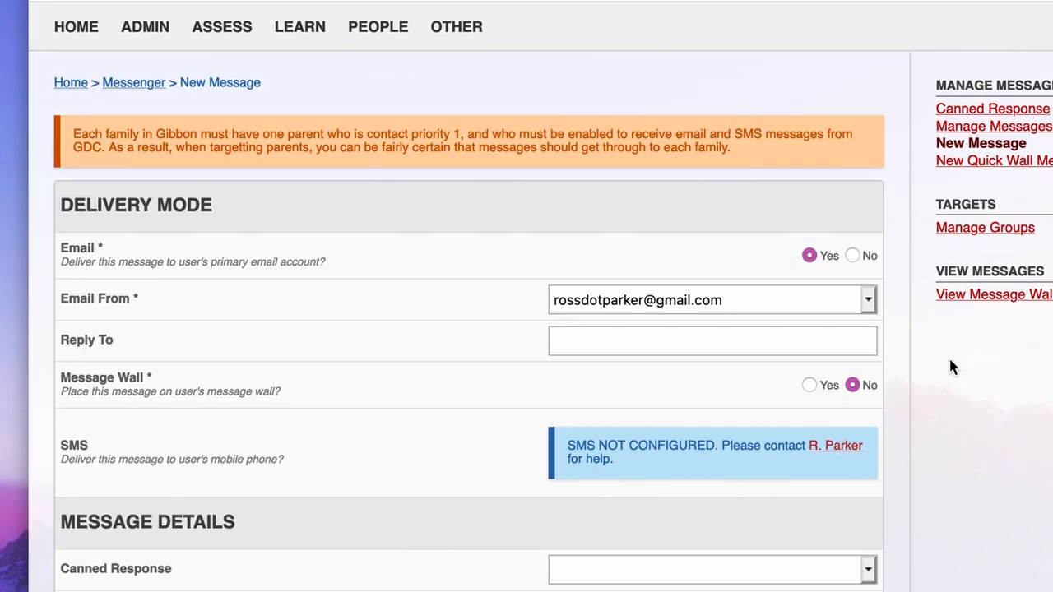
pyautogui.scroll(-3)
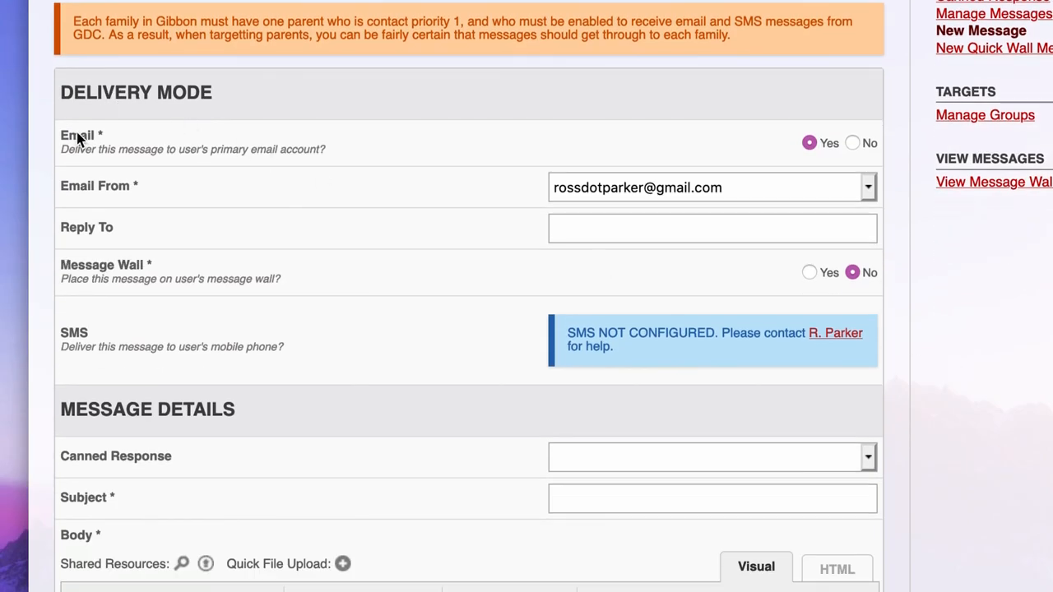
pyautogui.moveTo(152, 278)
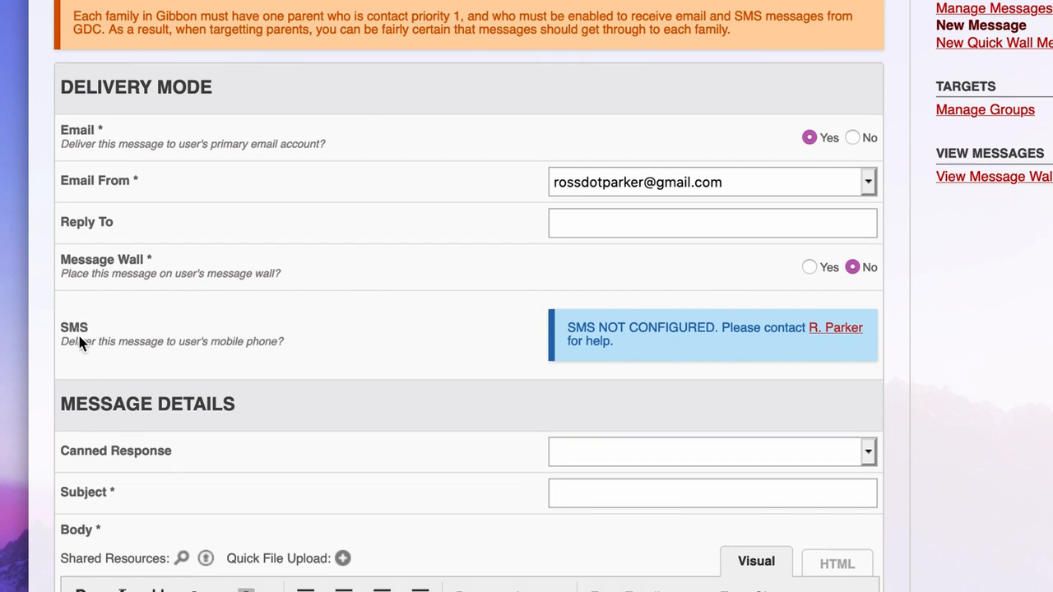
pyautogui.scroll(-3)
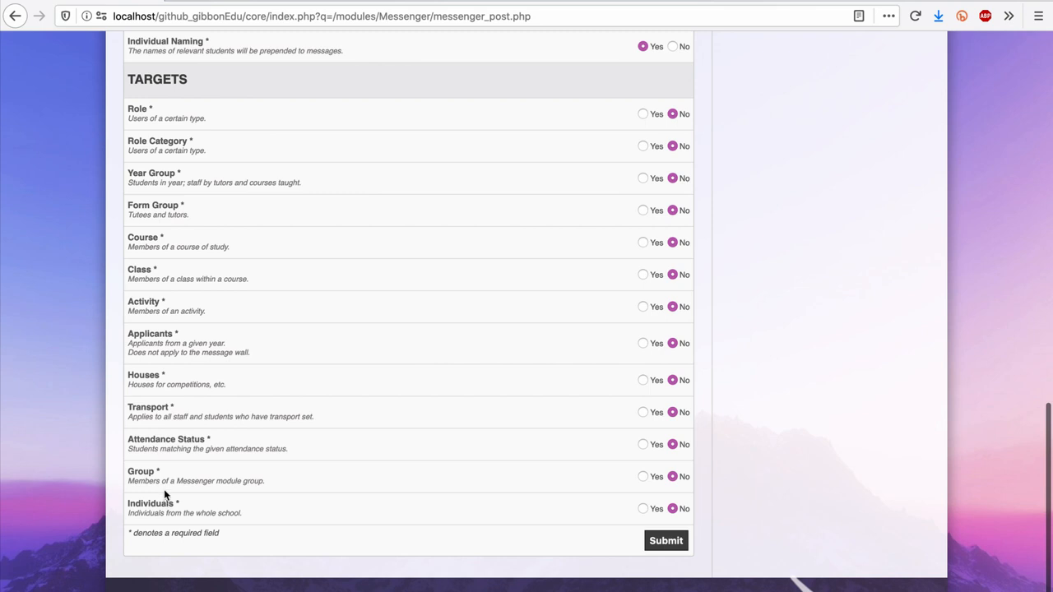
pyautogui.moveTo(128, 130)
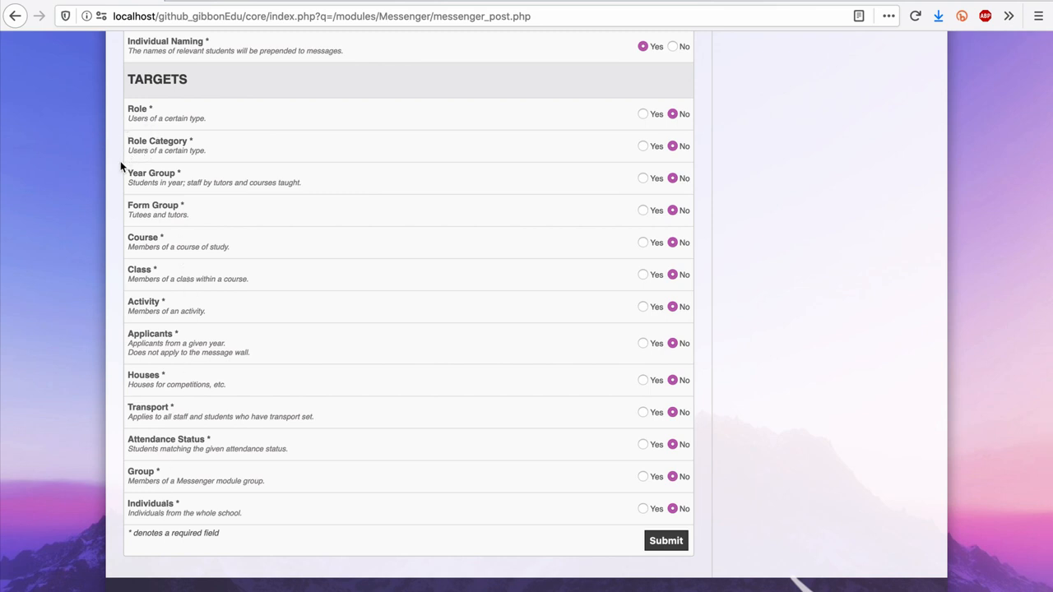
pyautogui.click(664, 539)
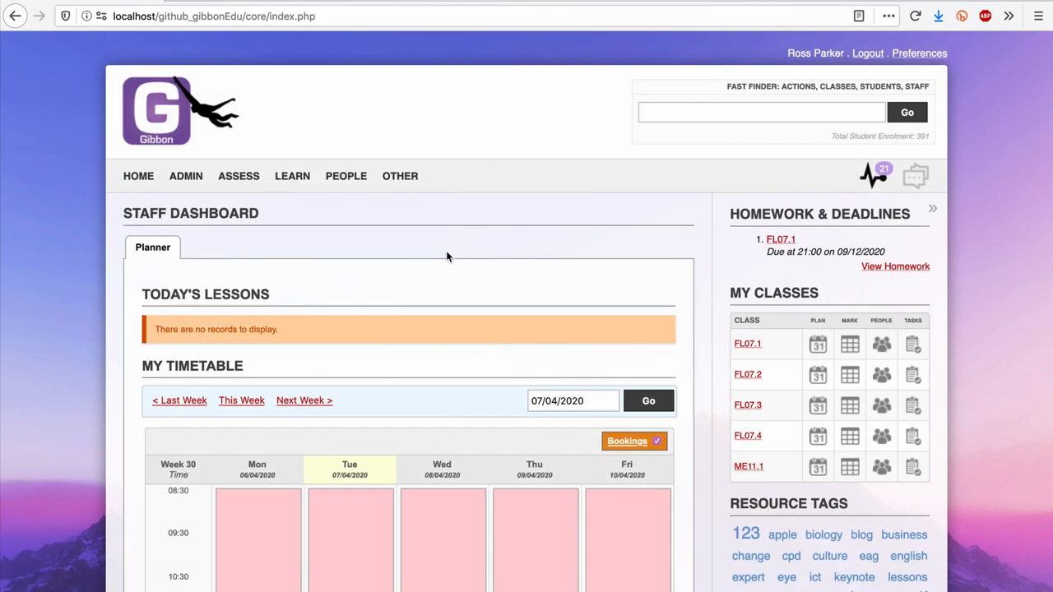
# - Reach the Manage Permissions page through Admin > User Admin
pyautogui.click(184, 176)
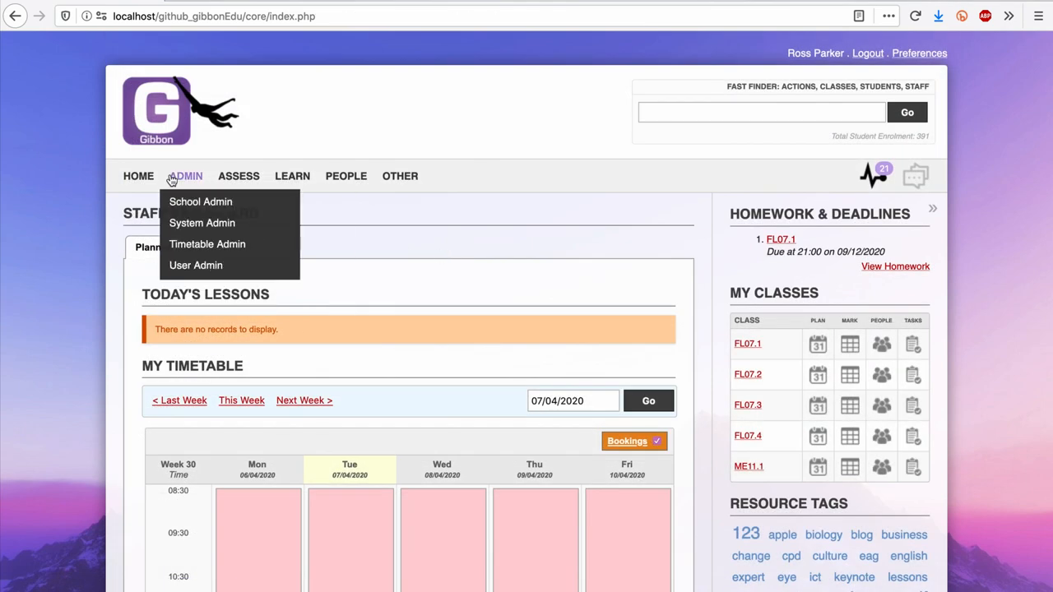
pyautogui.click(196, 265)
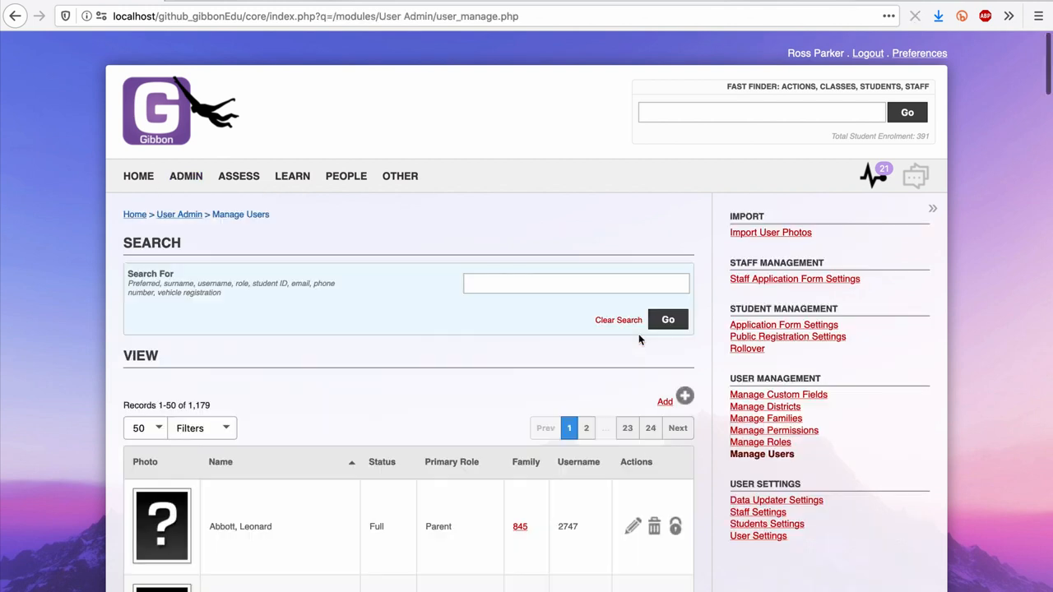
pyautogui.click(773, 431)
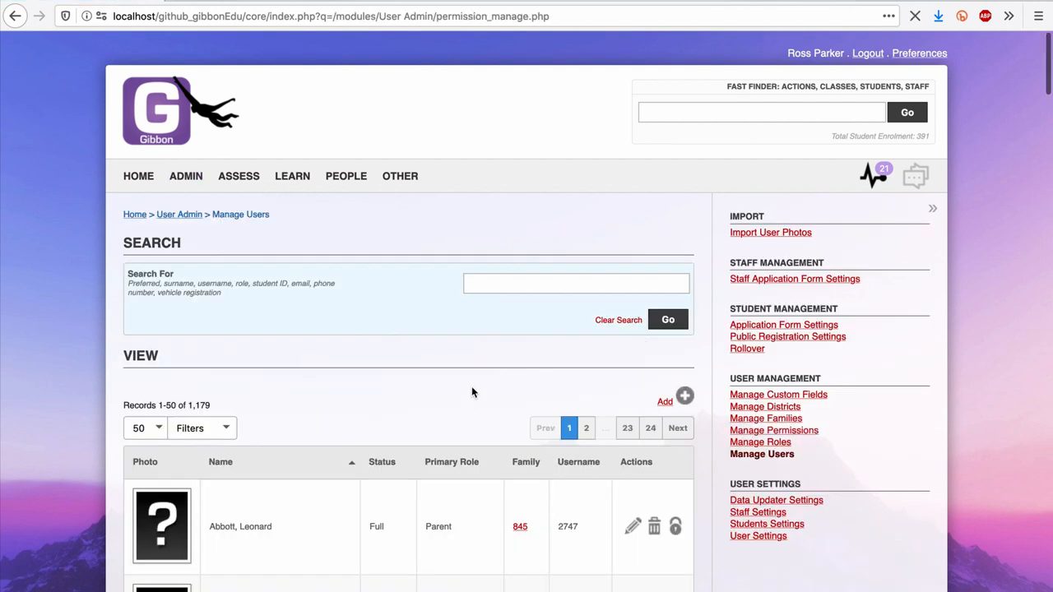
pyautogui.click(772, 431)
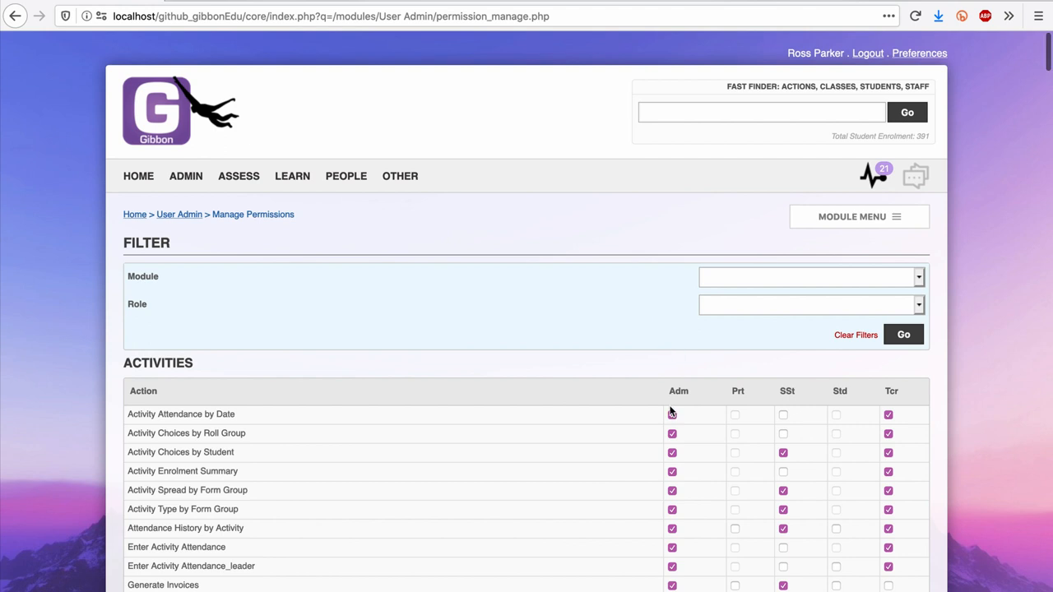
pyautogui.click(671, 415)
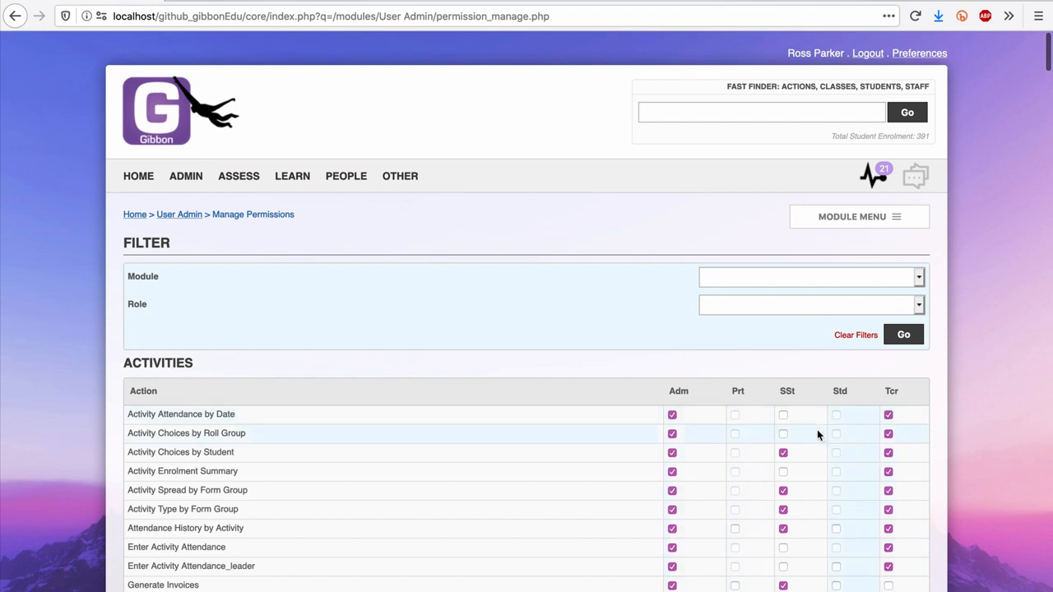
pyautogui.moveTo(438, 564)
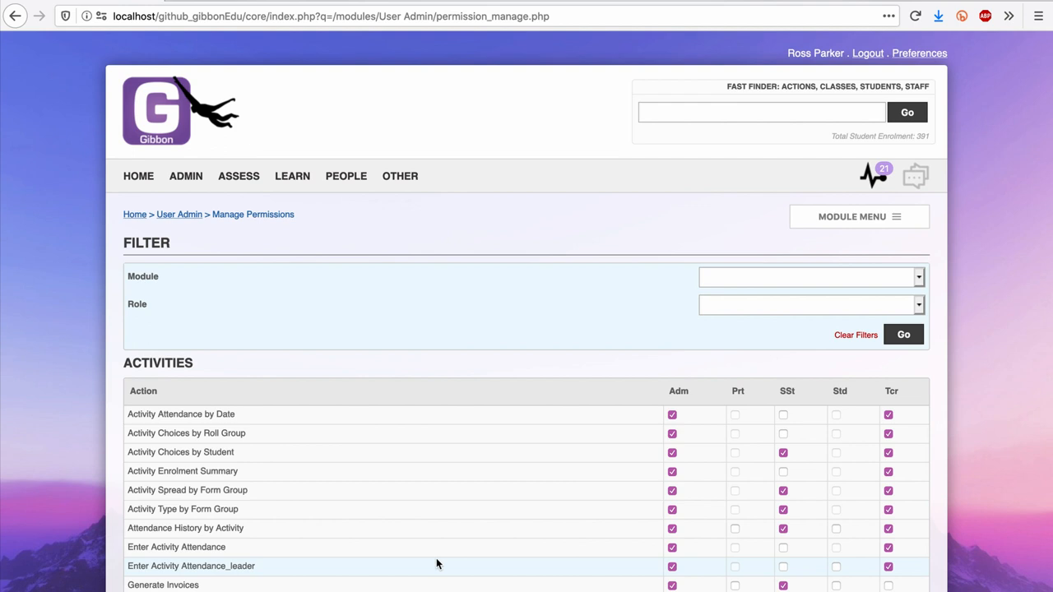
pyautogui.moveTo(356, 286)
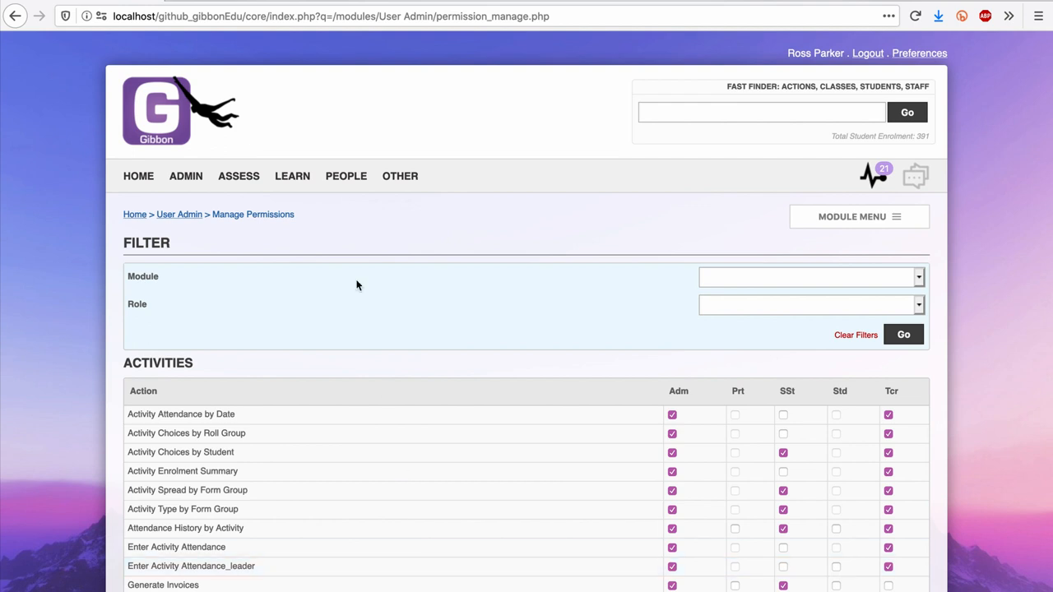
pyautogui.moveTo(335, 213)
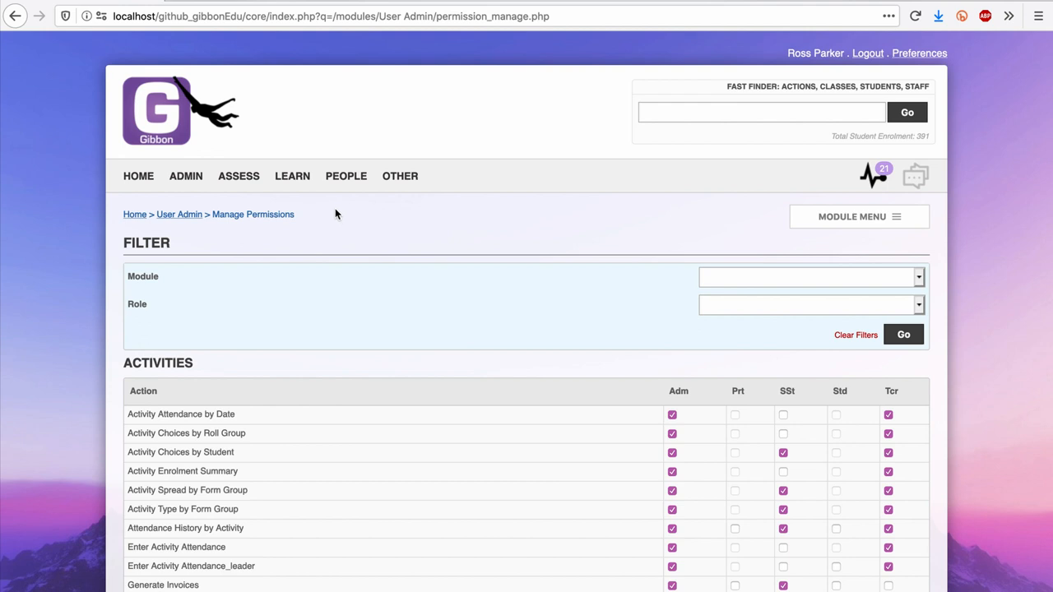
# - Filter Free Learning units to the ICT course and view them as a prerequisite map
pyautogui.click(293, 174)
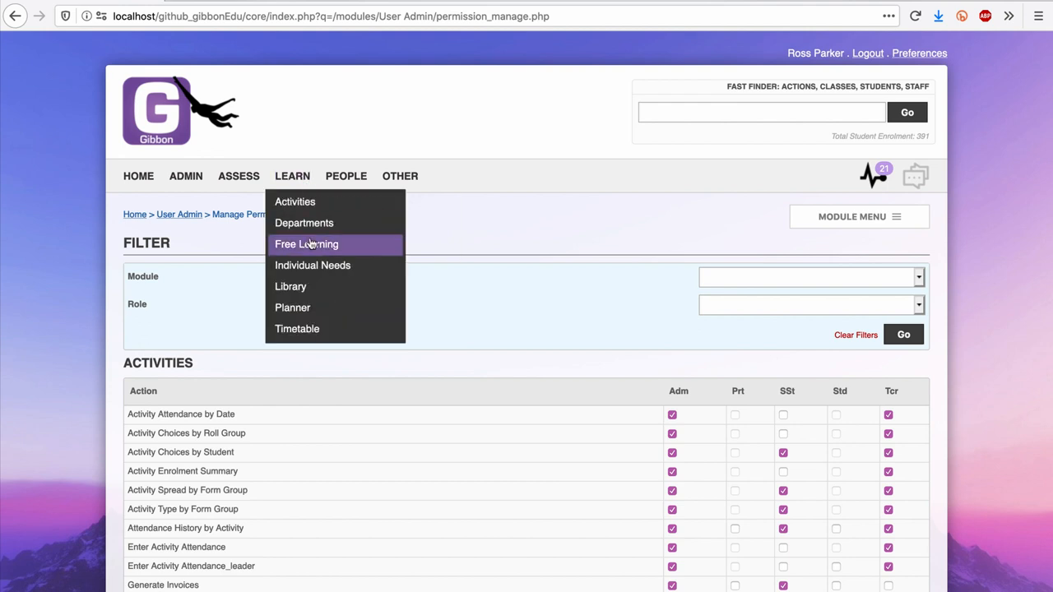
pyautogui.click(306, 243)
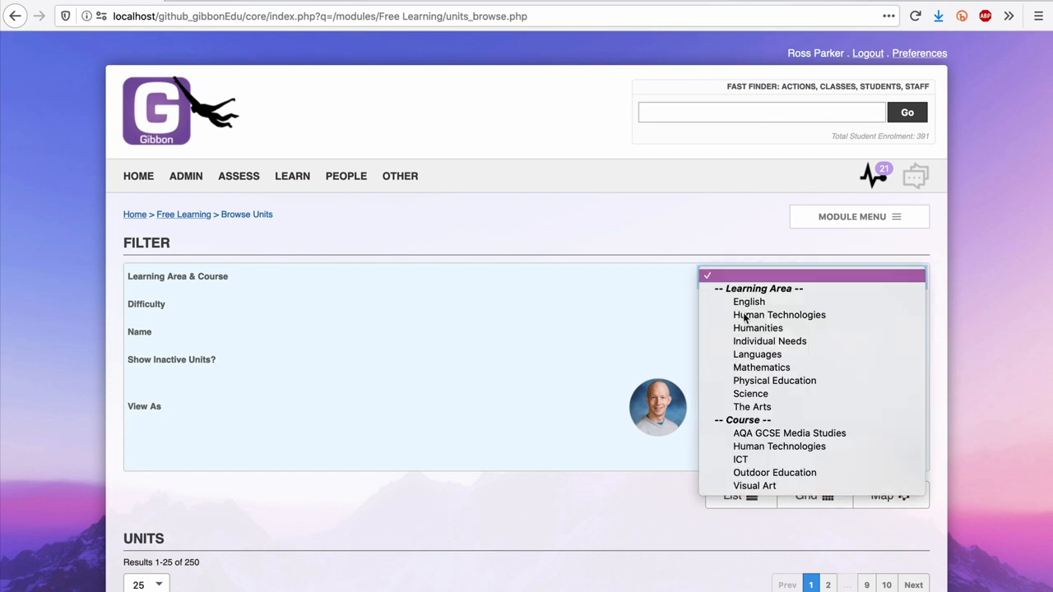
pyautogui.click(740, 459)
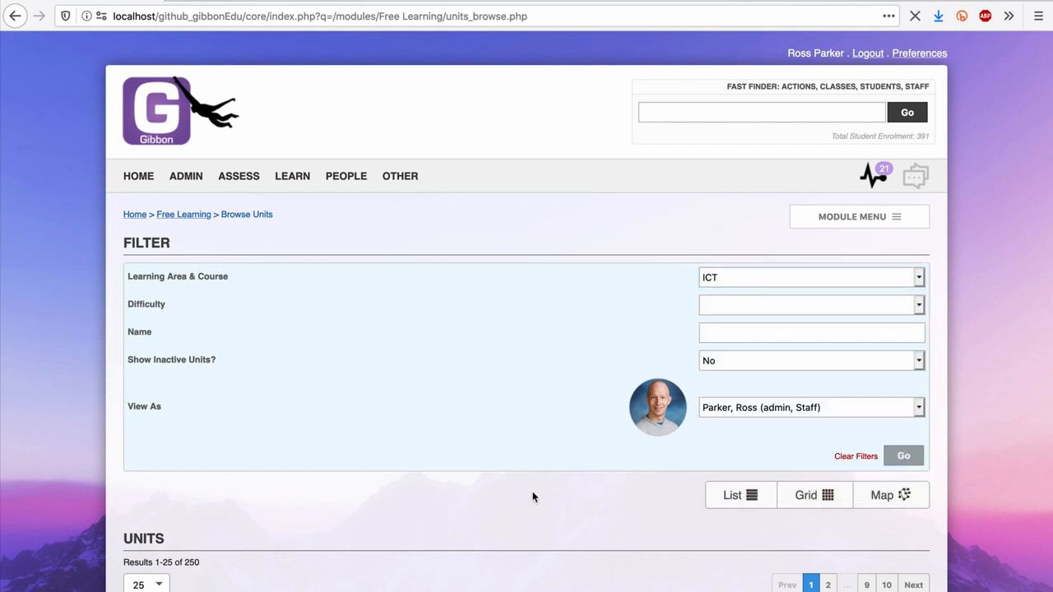
pyautogui.click(890, 494)
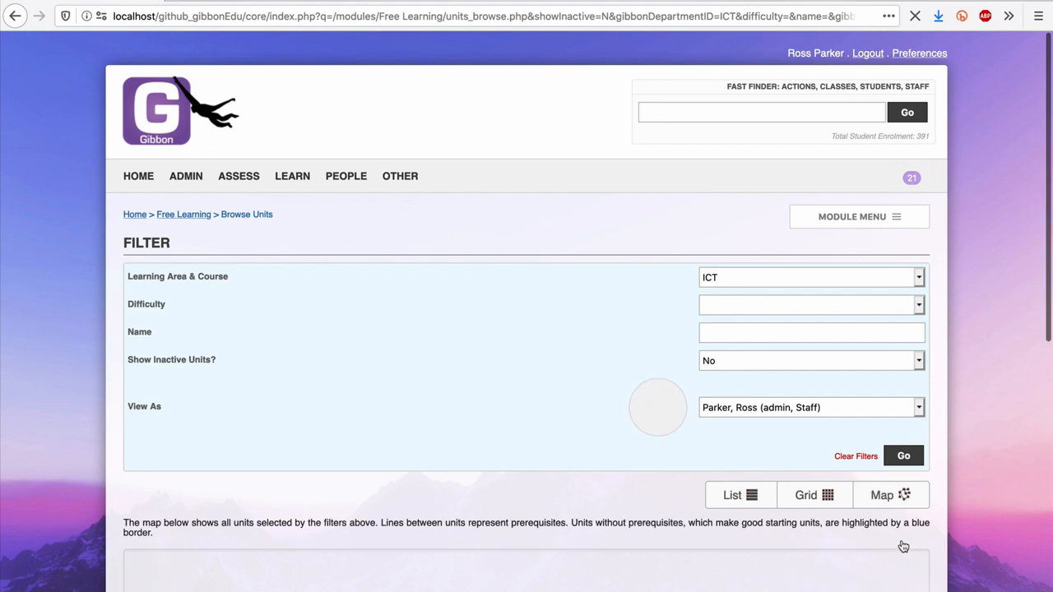
pyautogui.scroll(-3)
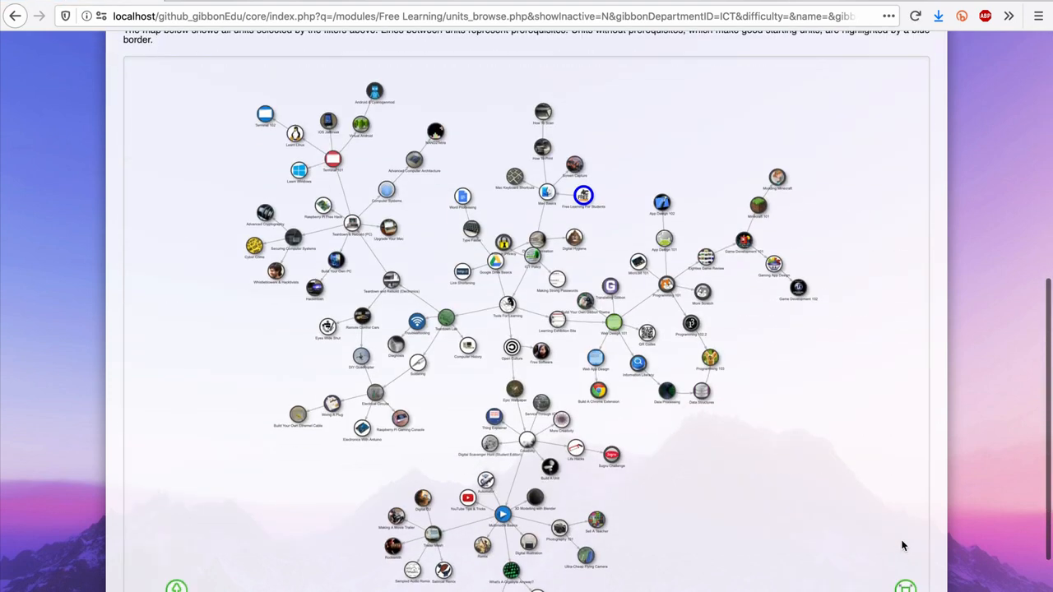
pyautogui.scroll(3)
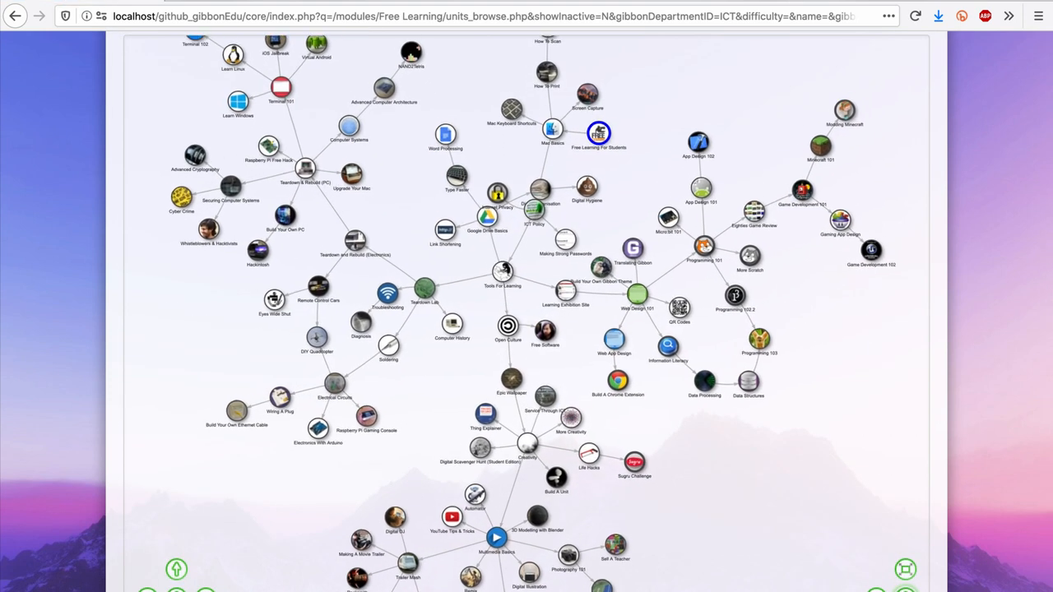
pyautogui.click(238, 174)
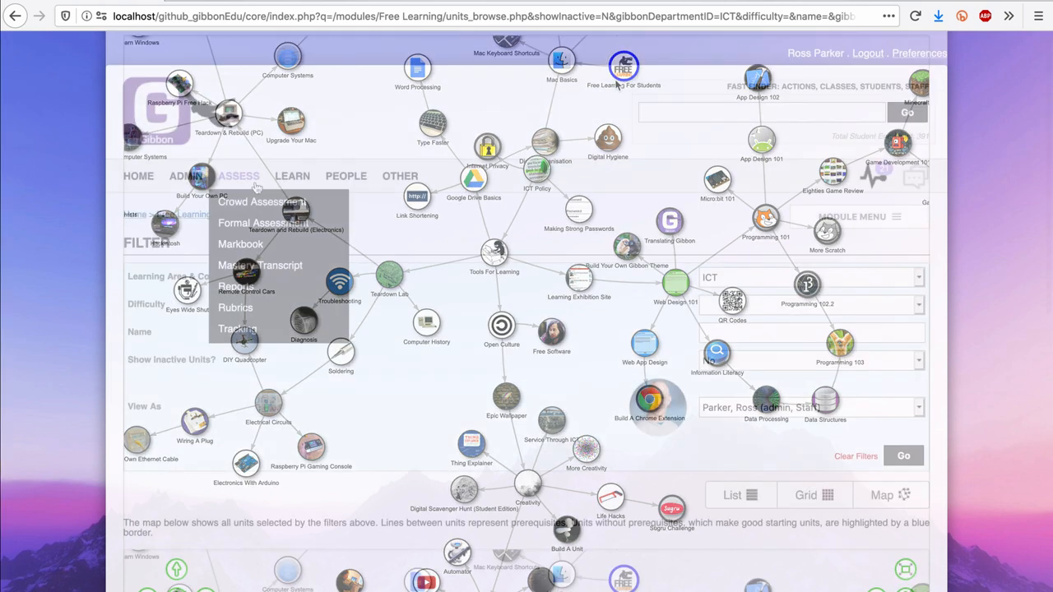
# - Visit the Mastery Transcript welcome page under Assess, then return to the staff dashboard
pyautogui.click(260, 265)
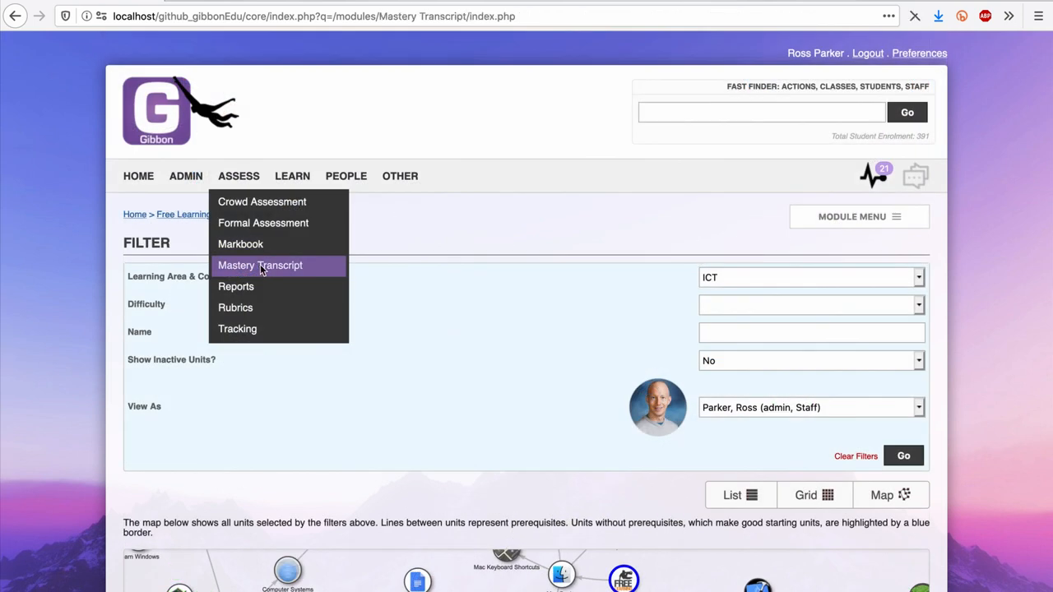
pyautogui.click(260, 265)
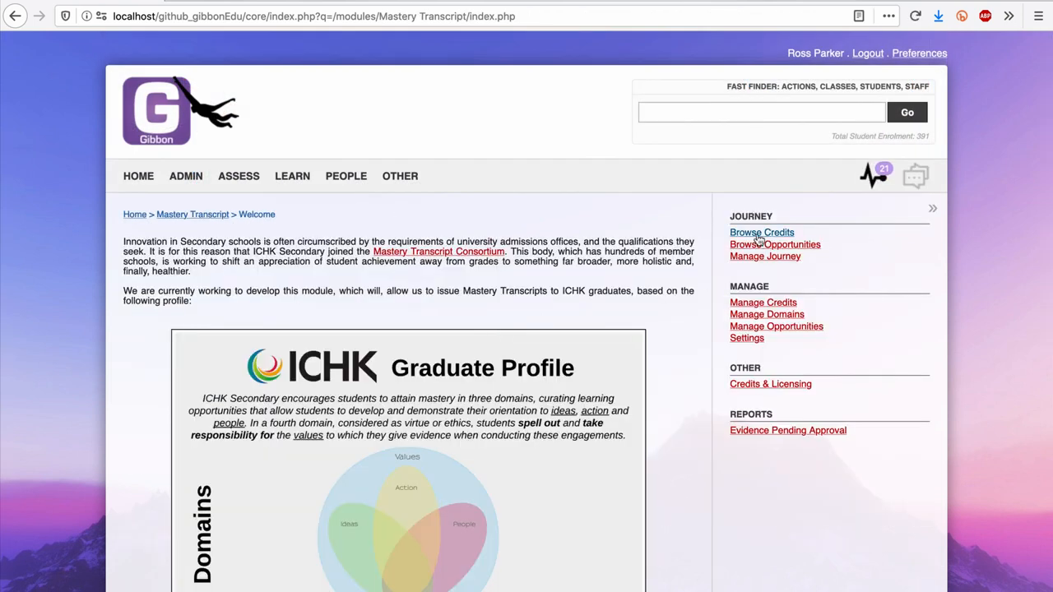
pyautogui.click(759, 232)
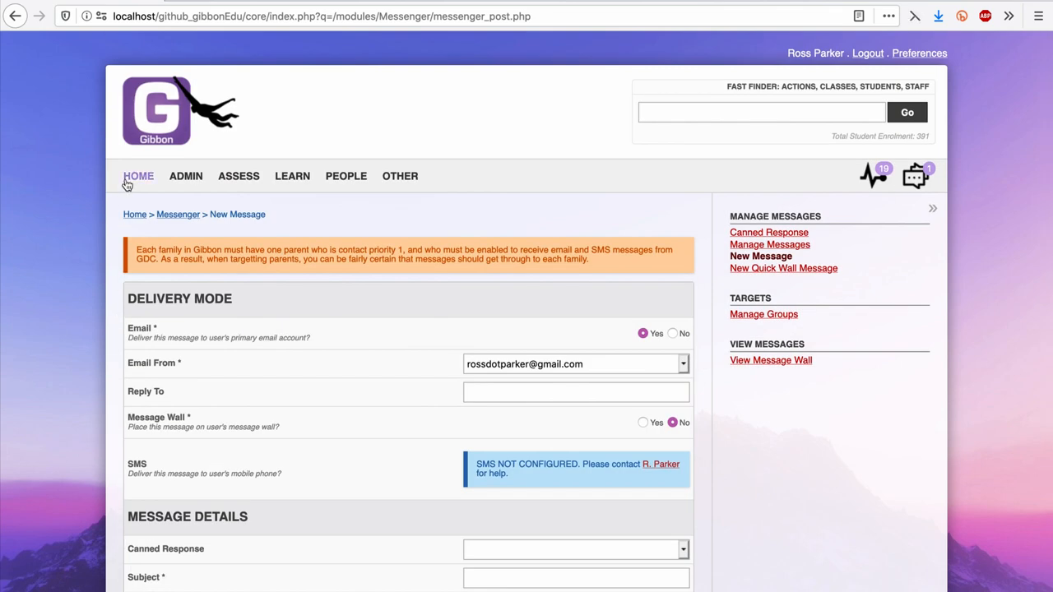
pyautogui.click(138, 175)
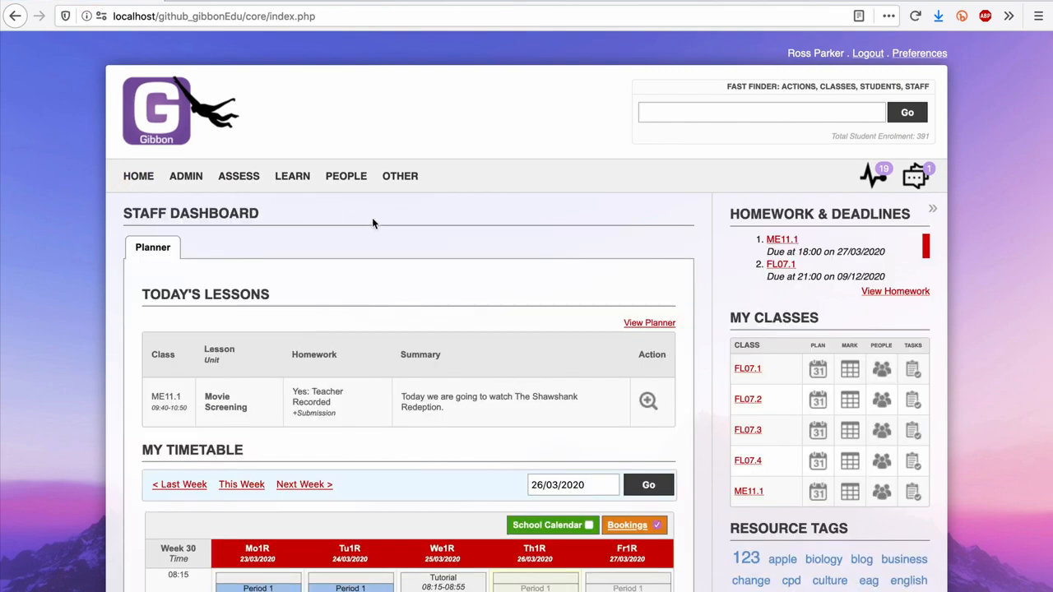